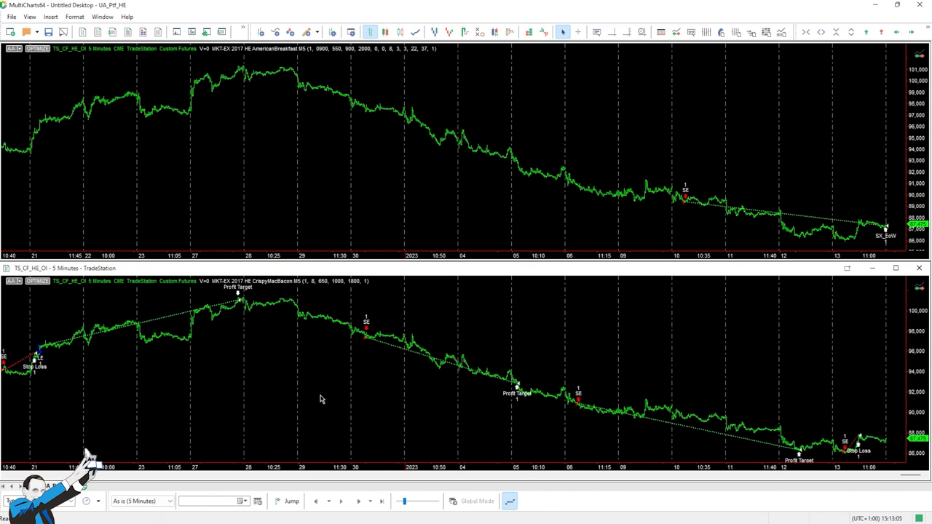
{"action": "mouse_move", "coordinate": [318, 382]}
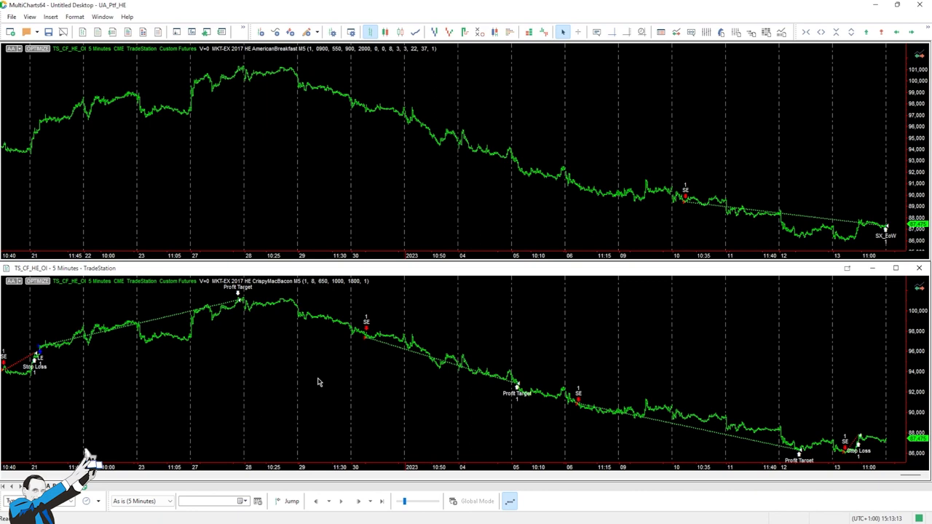
{"action": "mouse_move", "coordinate": [315, 369]}
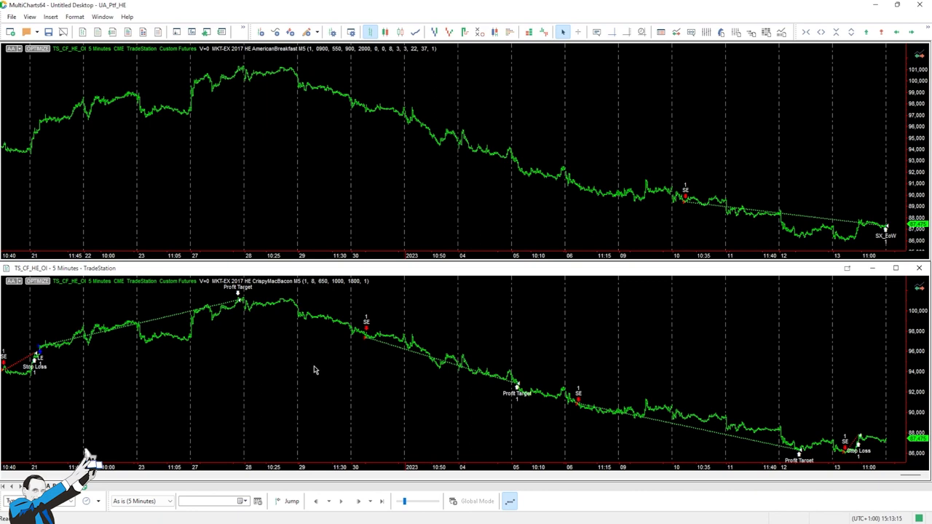
{"action": "mouse_move", "coordinate": [303, 367]}
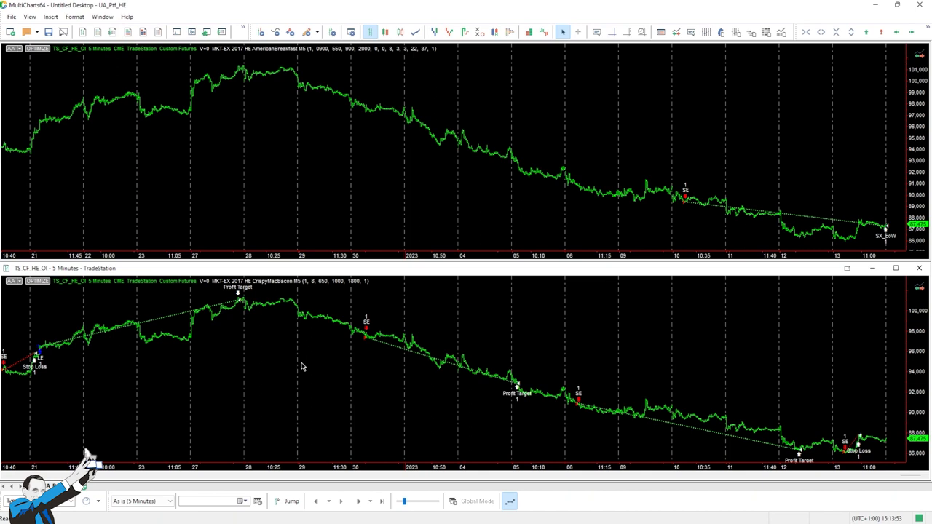
{"action": "mouse_move", "coordinate": [329, 364]}
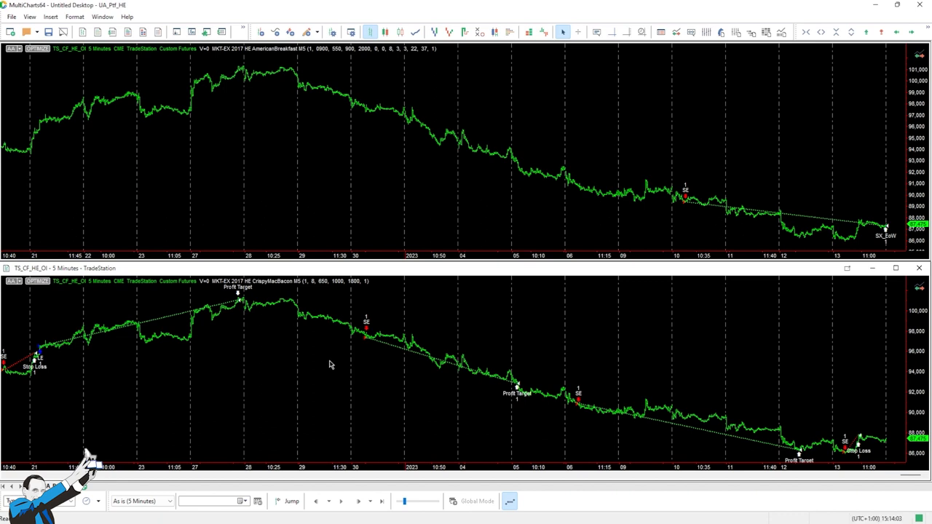
Step: Maximize the lower chart so the second strategy's trades fill the workspace
{"action": "left_click", "coordinate": [896, 268]}
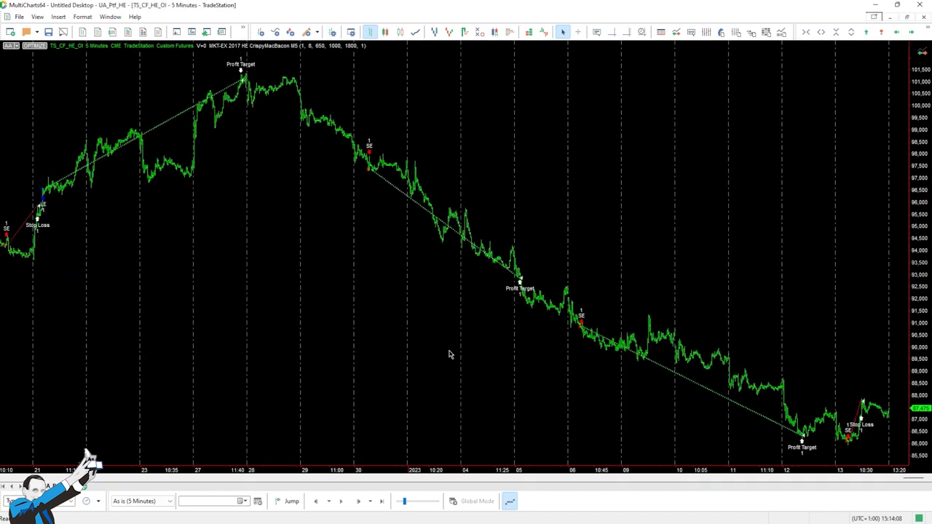
{"action": "mouse_move", "coordinate": [446, 353]}
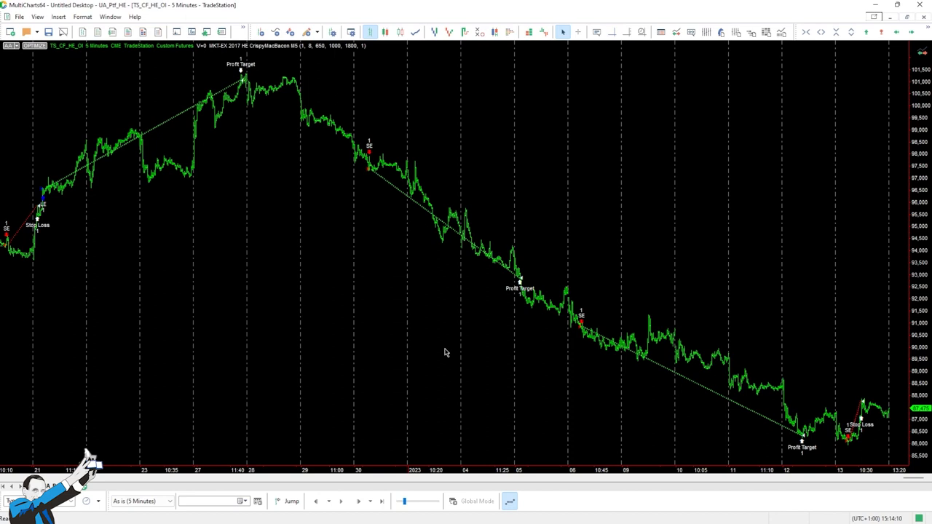
{"action": "mouse_move", "coordinate": [428, 335]}
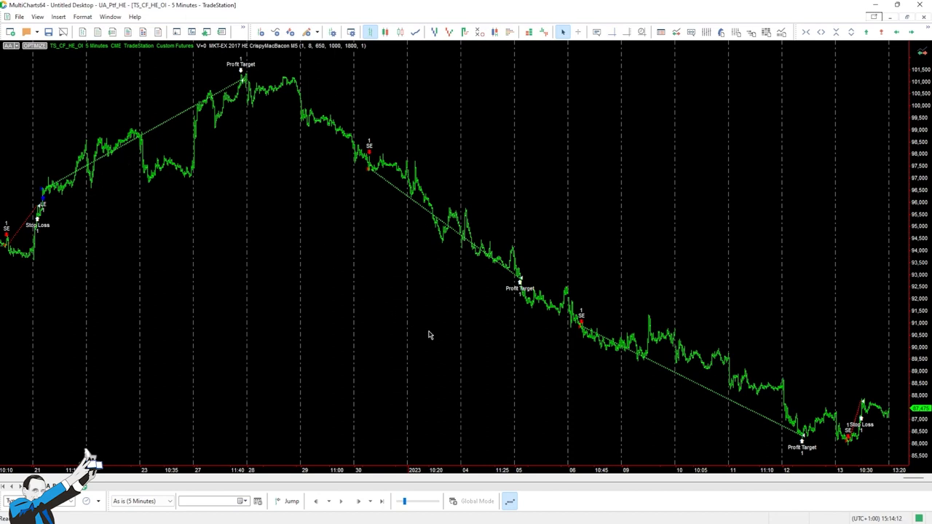
{"action": "mouse_move", "coordinate": [373, 262]}
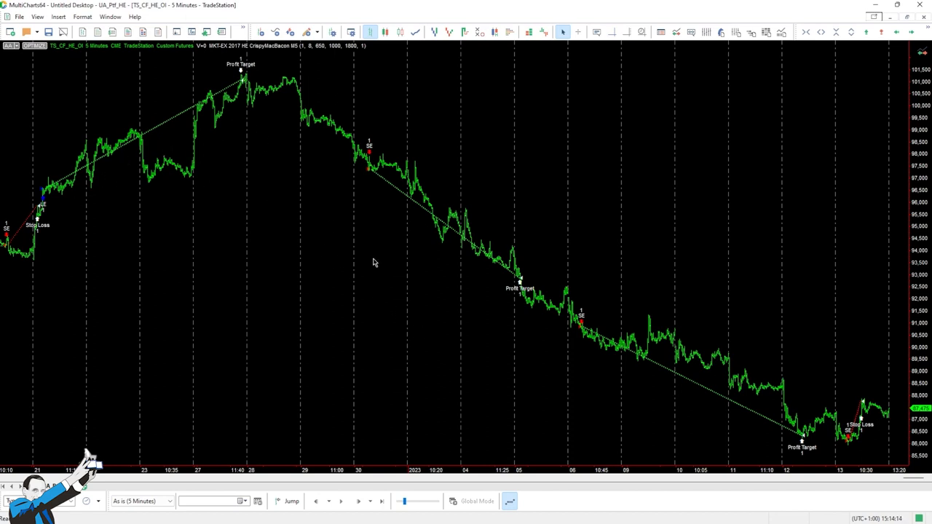
{"action": "mouse_move", "coordinate": [436, 372]}
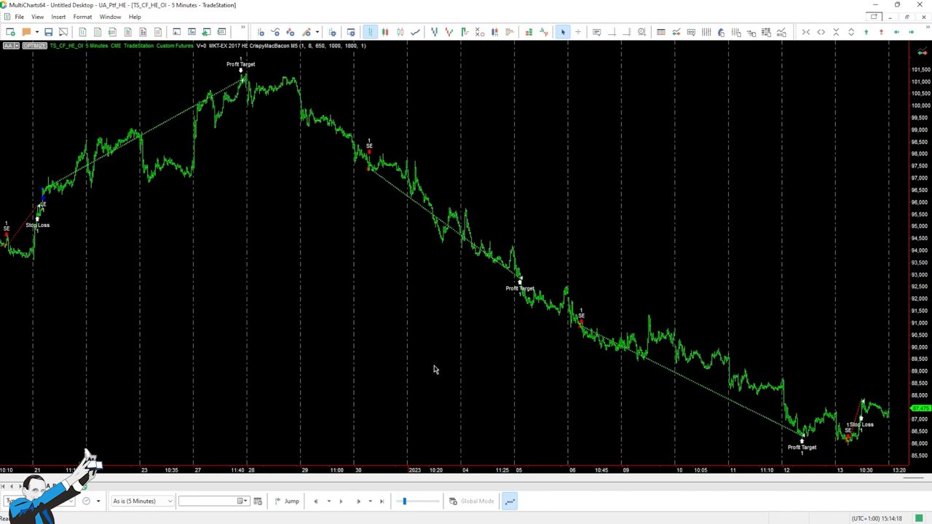
{"action": "mouse_move", "coordinate": [440, 352]}
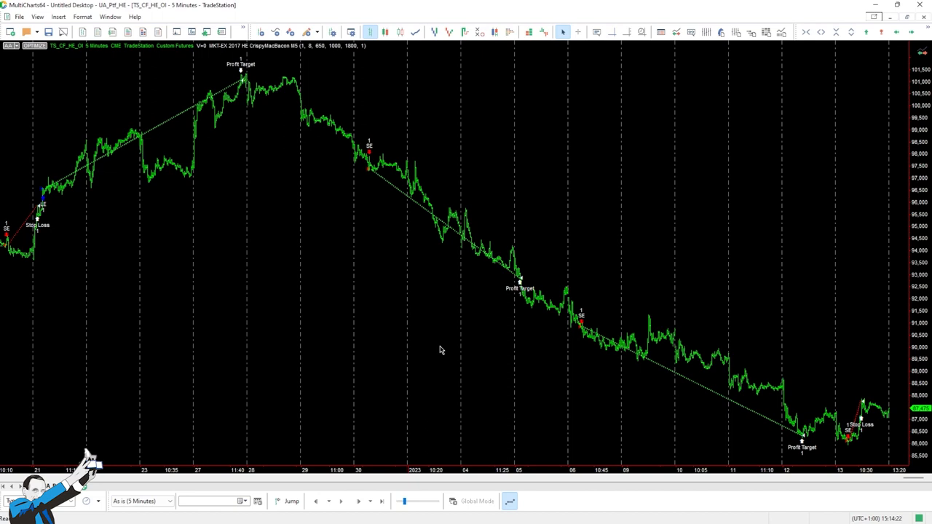
{"action": "mouse_move", "coordinate": [440, 326]}
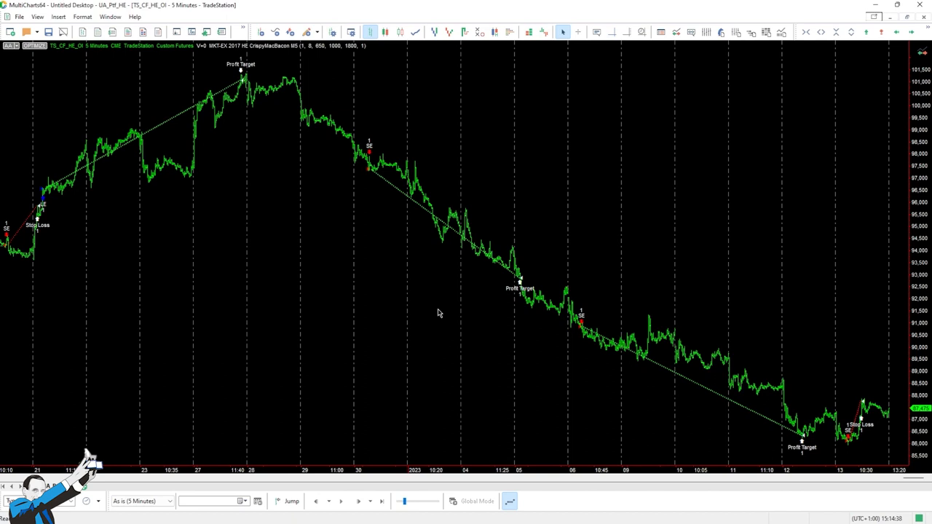
{"action": "mouse_move", "coordinate": [445, 329]}
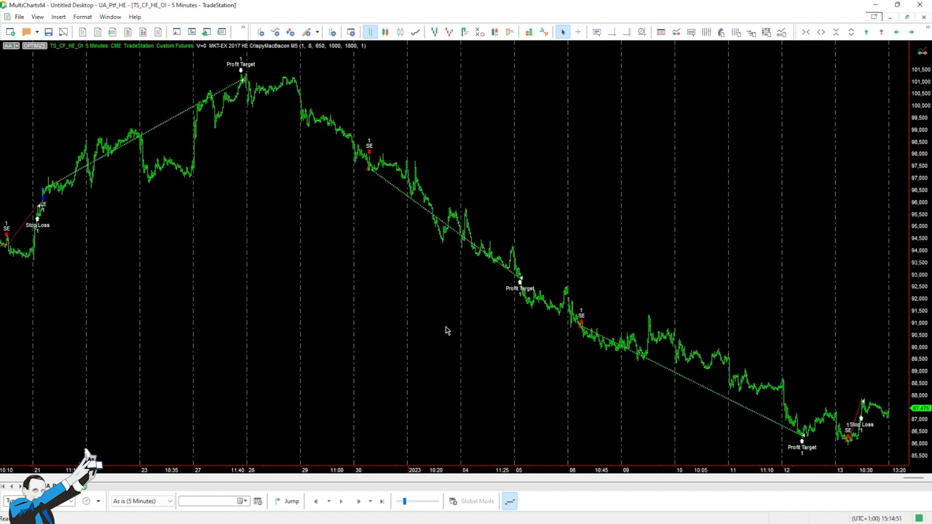
{"action": "mouse_move", "coordinate": [443, 329]}
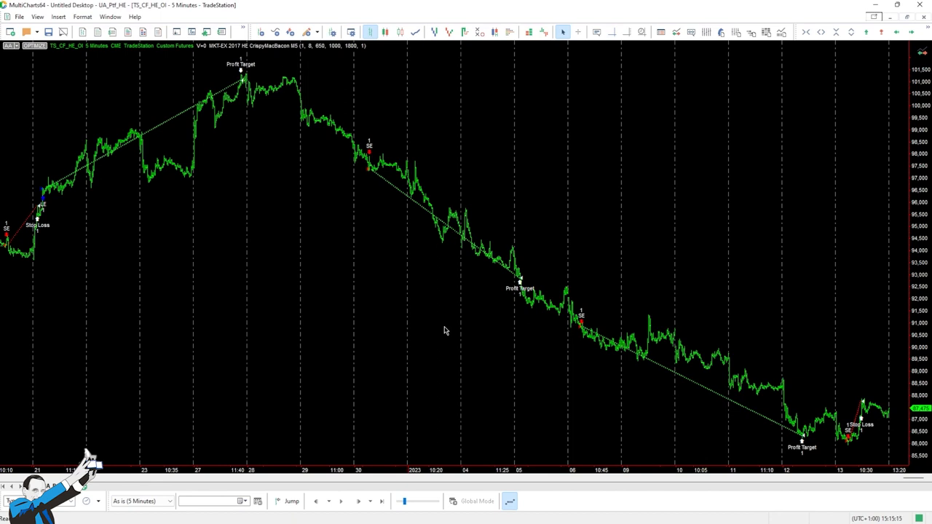
{"action": "mouse_move", "coordinate": [460, 378]}
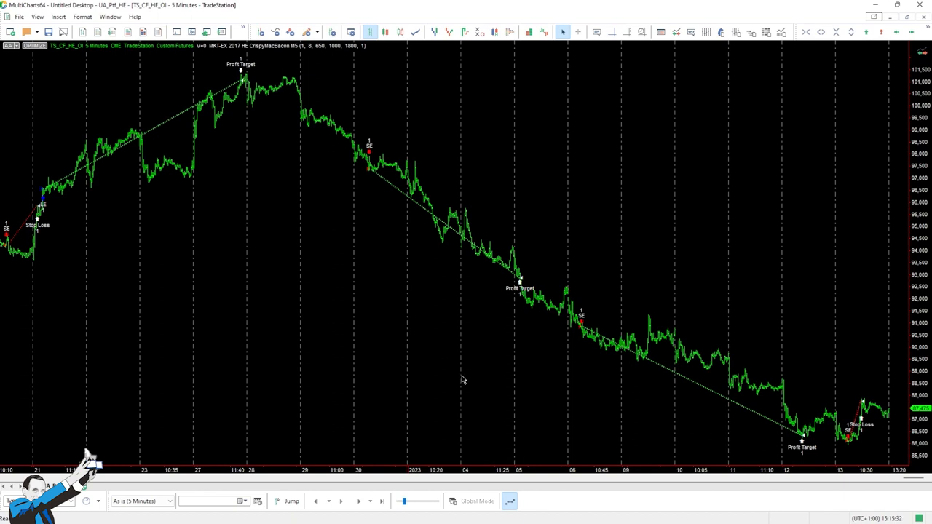
{"action": "mouse_move", "coordinate": [527, 355]}
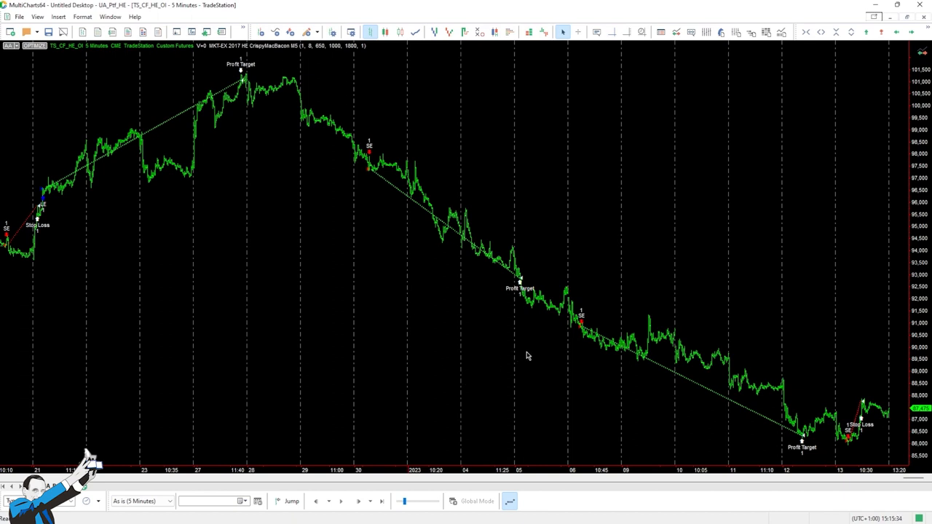
{"action": "mouse_move", "coordinate": [455, 361]}
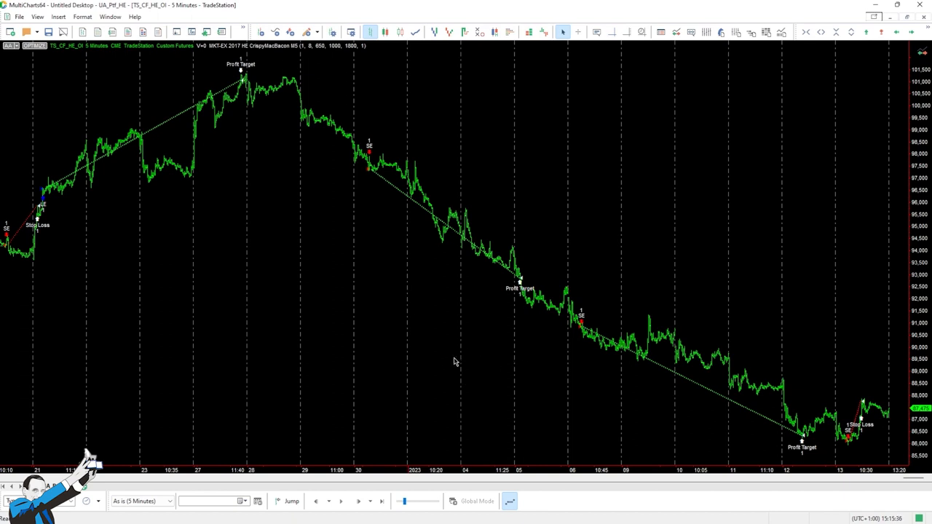
{"action": "mouse_move", "coordinate": [407, 367]}
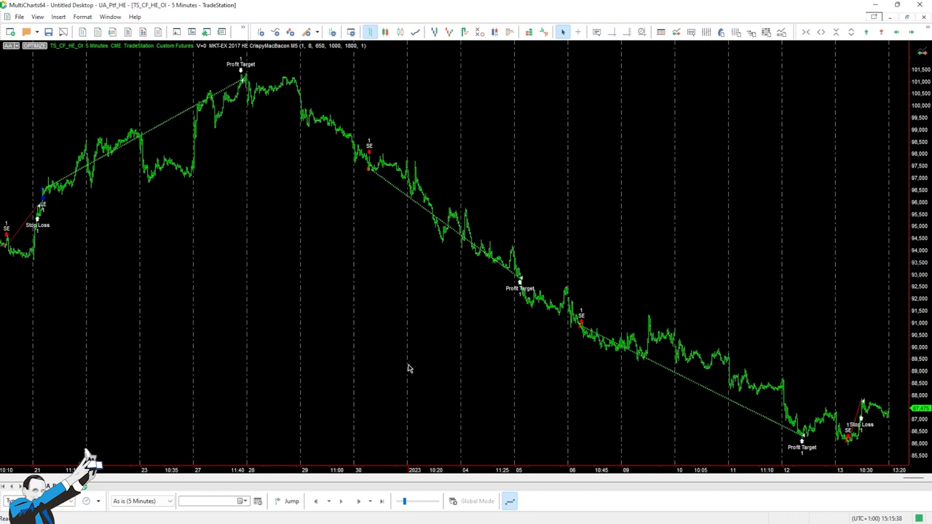
{"action": "mouse_move", "coordinate": [391, 354]}
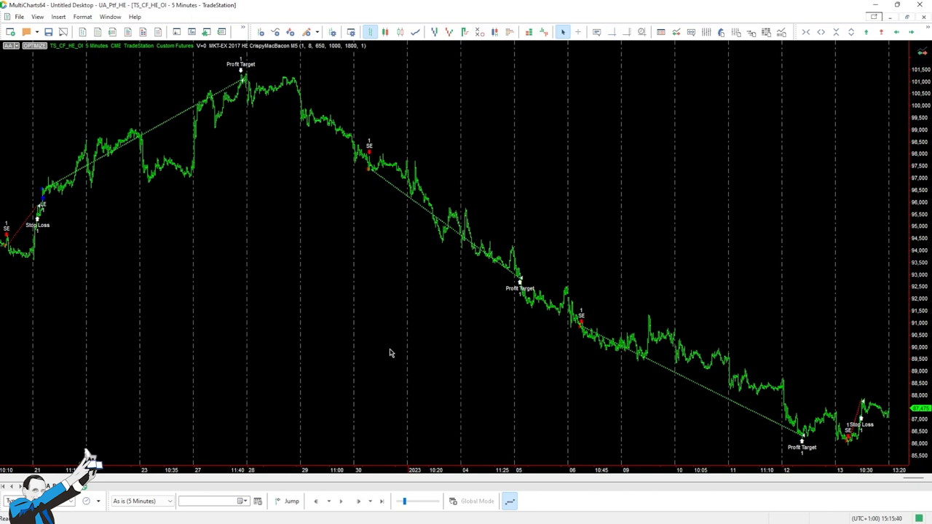
{"action": "mouse_move", "coordinate": [153, 242]}
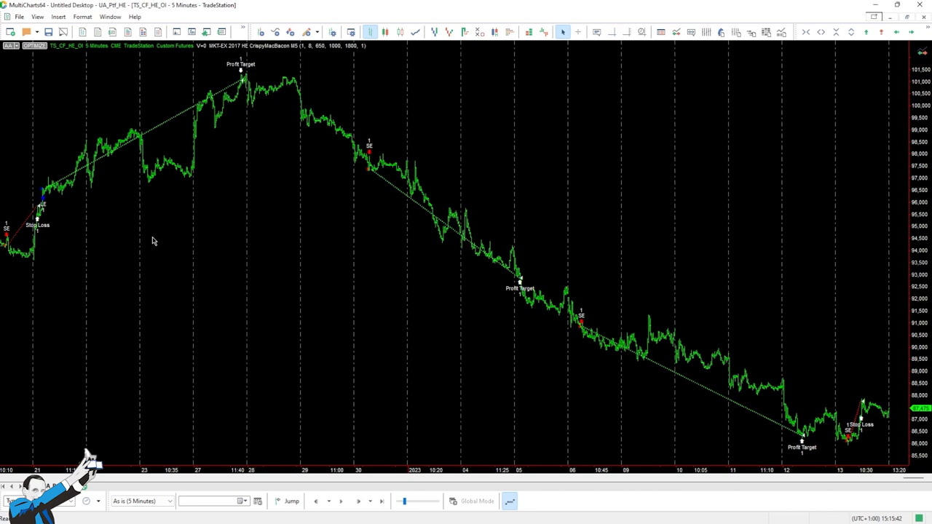
{"action": "mouse_move", "coordinate": [73, 236]}
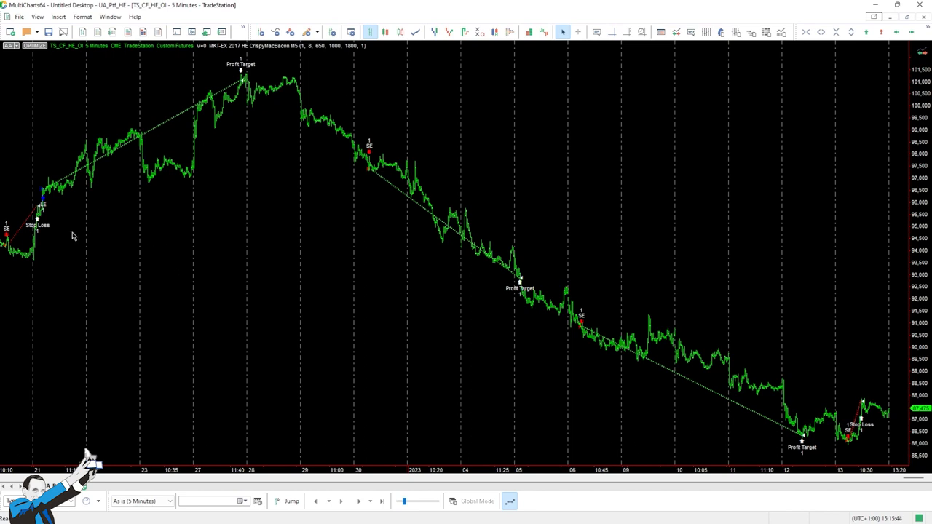
{"action": "mouse_move", "coordinate": [59, 267]}
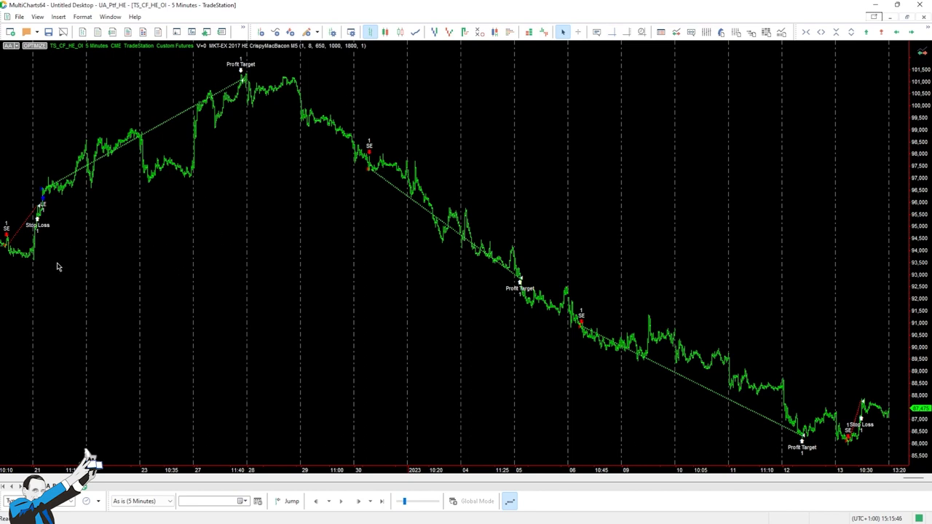
{"action": "left_click", "coordinate": [721, 32]}
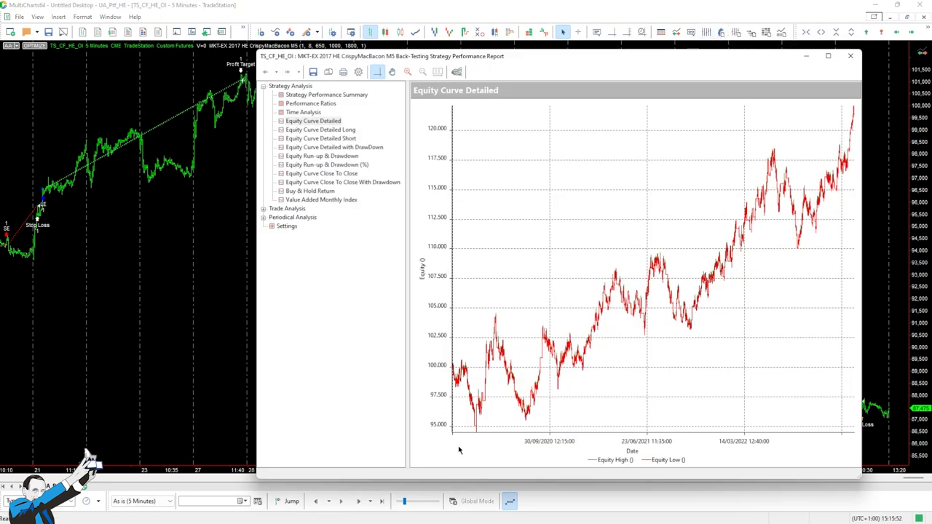
{"action": "mouse_move", "coordinate": [455, 428]}
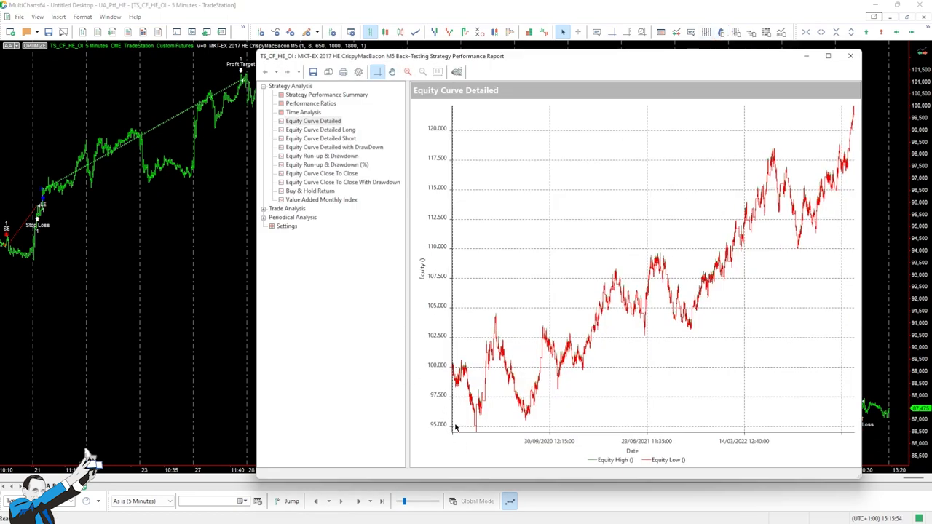
{"action": "mouse_move", "coordinate": [754, 408]}
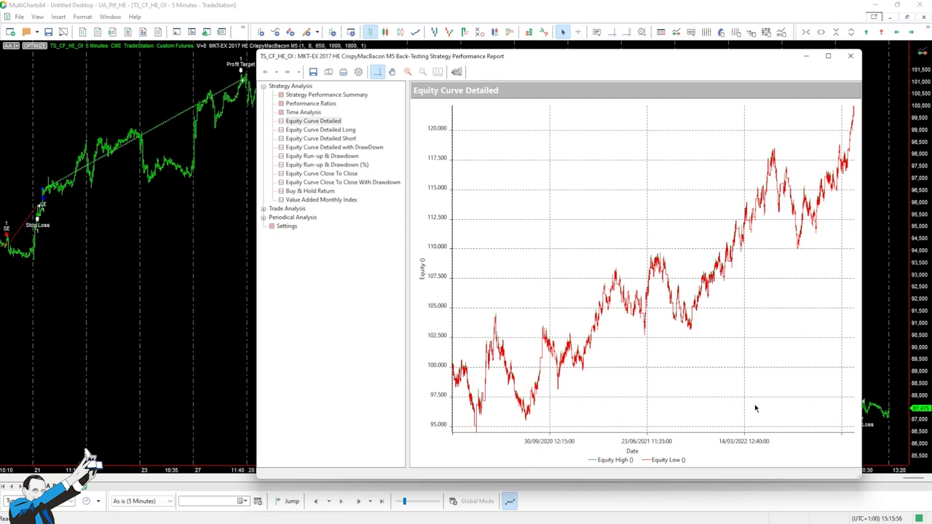
{"action": "mouse_move", "coordinate": [524, 428]}
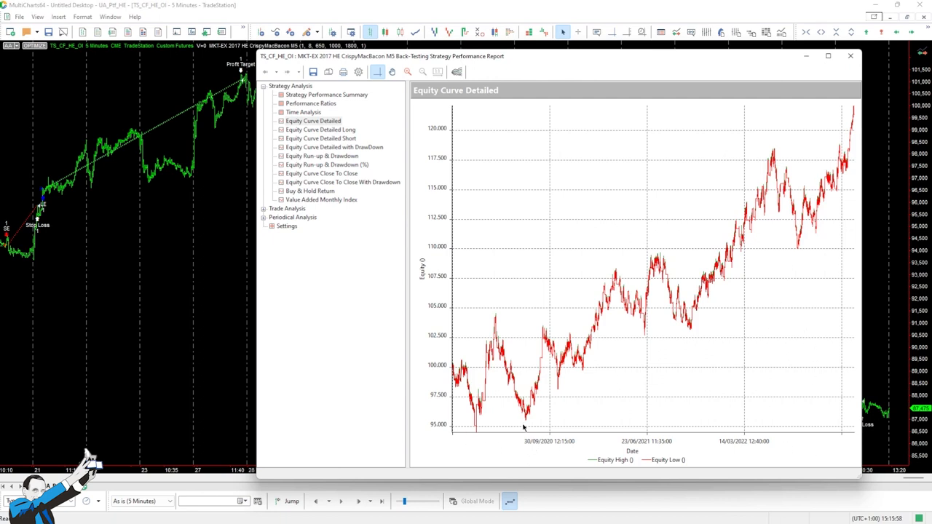
{"action": "mouse_move", "coordinate": [598, 402]}
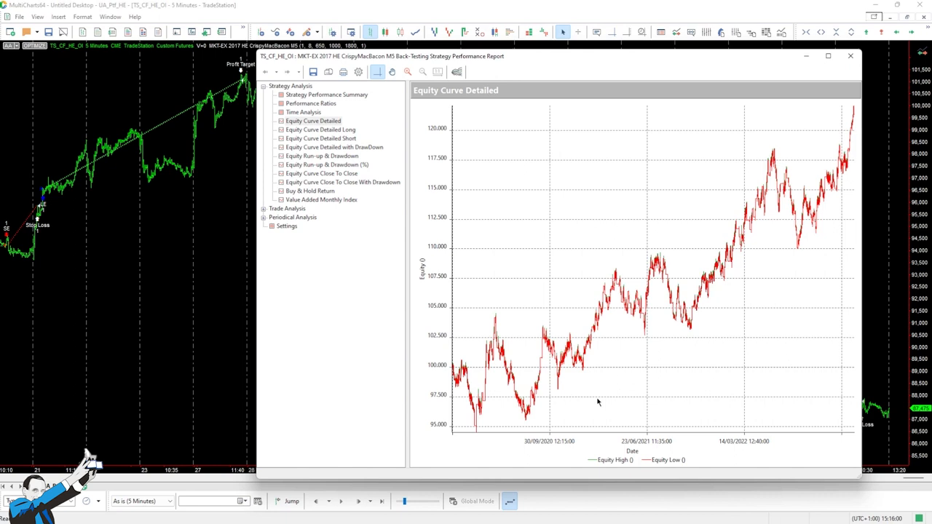
{"action": "mouse_move", "coordinate": [798, 161]}
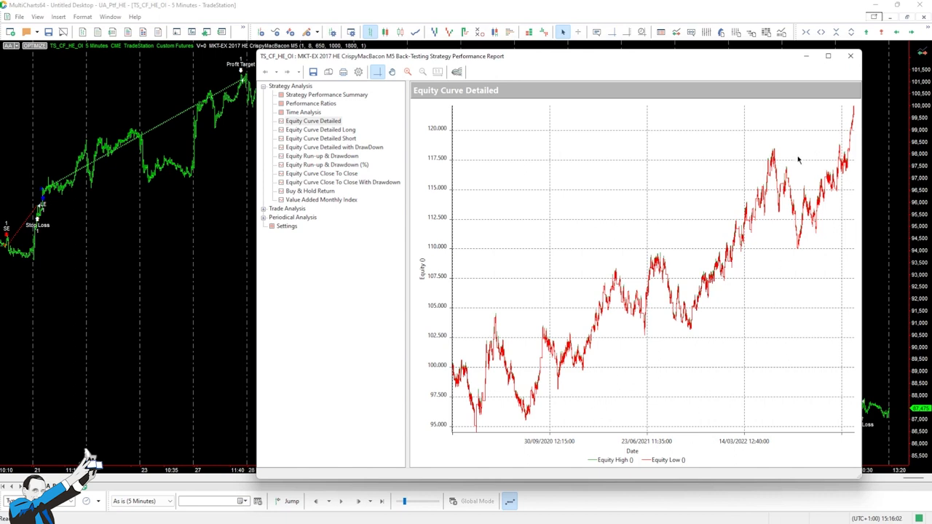
{"action": "mouse_move", "coordinate": [726, 323]}
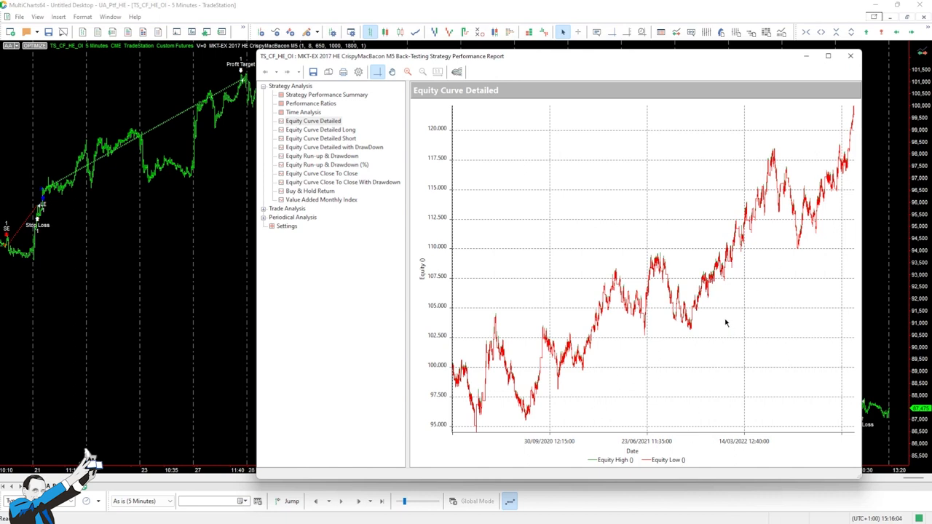
Step: Review the buy-and-hold return curve and the short and long trade equity curves
{"action": "left_click", "coordinate": [309, 190]}
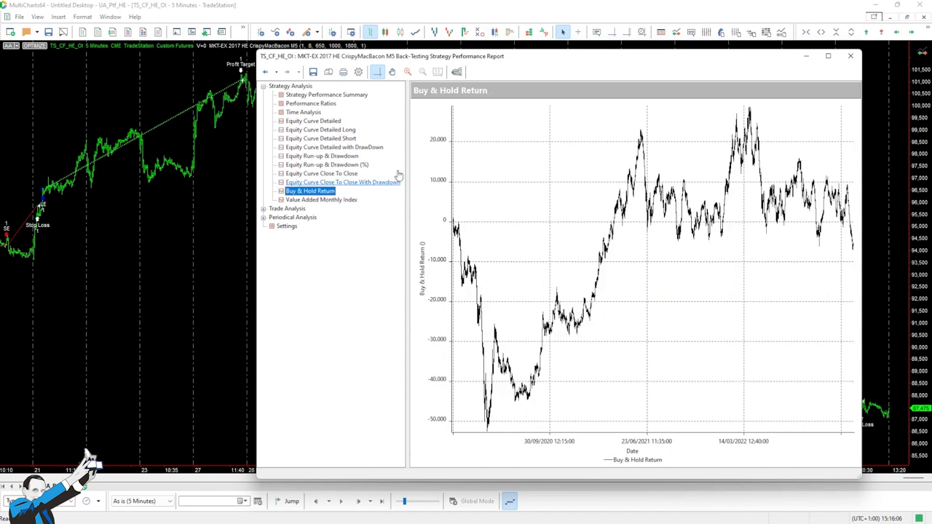
{"action": "mouse_move", "coordinate": [553, 356]}
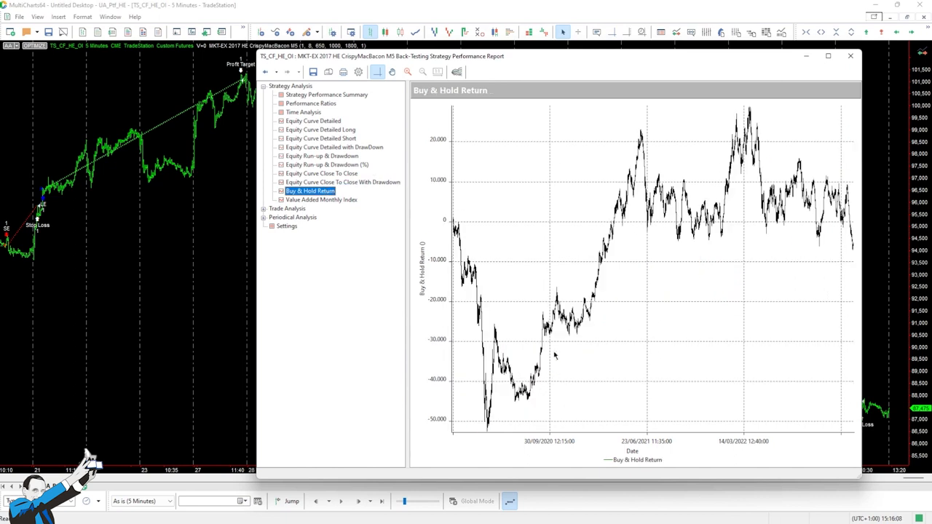
{"action": "mouse_move", "coordinate": [431, 140]}
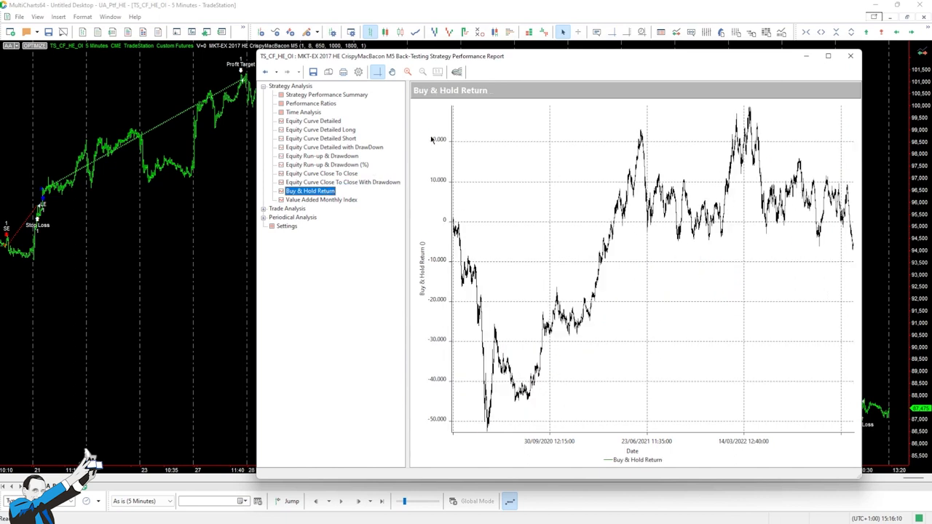
{"action": "left_click", "coordinate": [320, 139]}
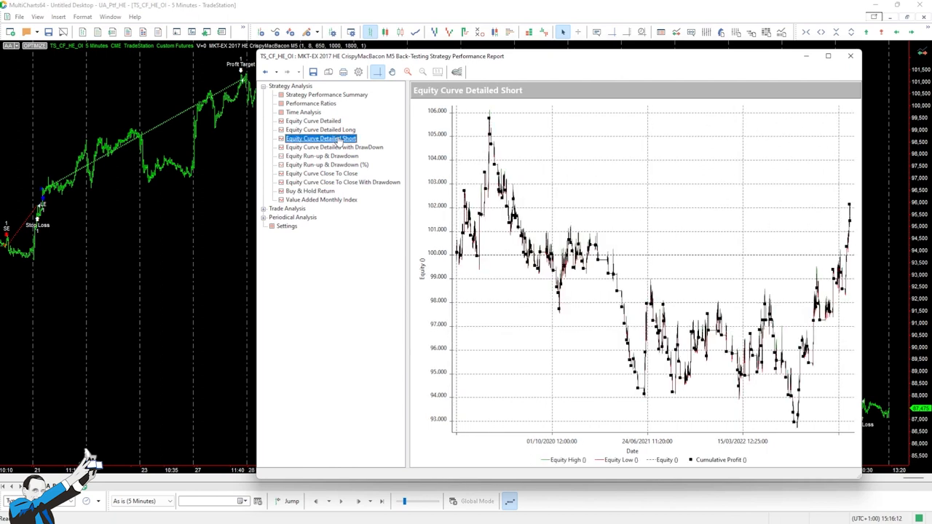
{"action": "left_click", "coordinate": [320, 138]}
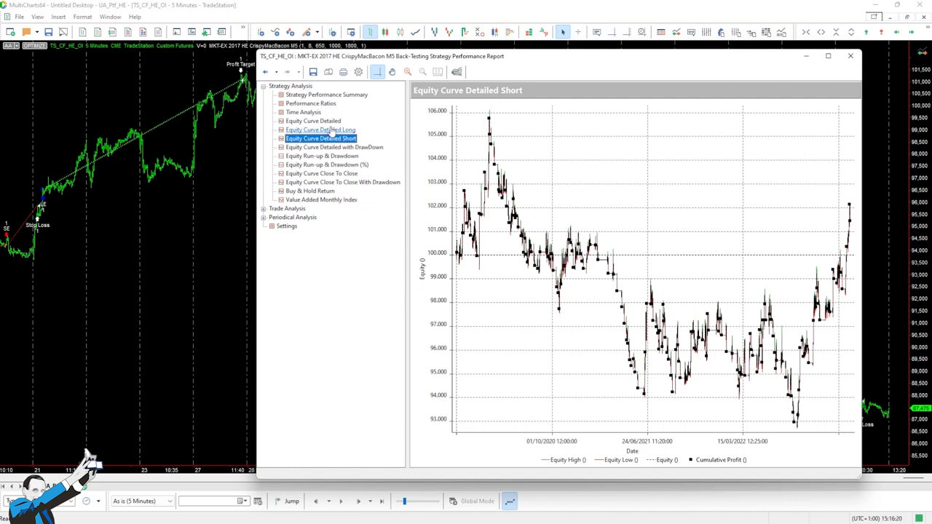
{"action": "left_click", "coordinate": [320, 129]}
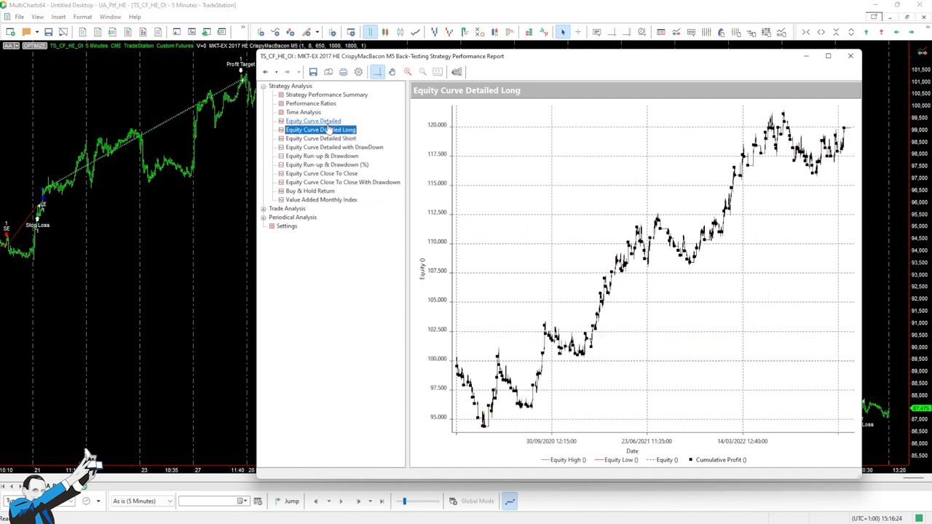
Step: Review the overall detailed equity curve, then switch to the Strategy Performance Summary
{"action": "left_click", "coordinate": [313, 120]}
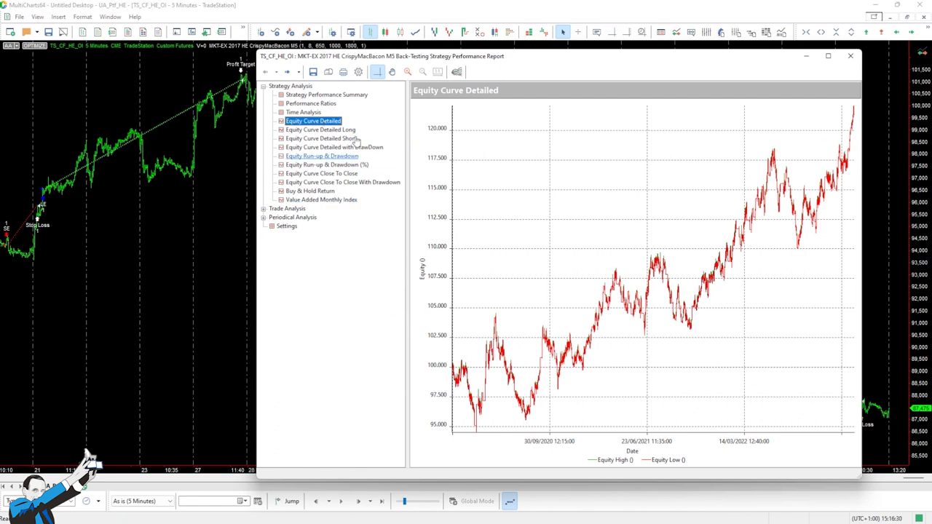
{"action": "left_click", "coordinate": [326, 93]}
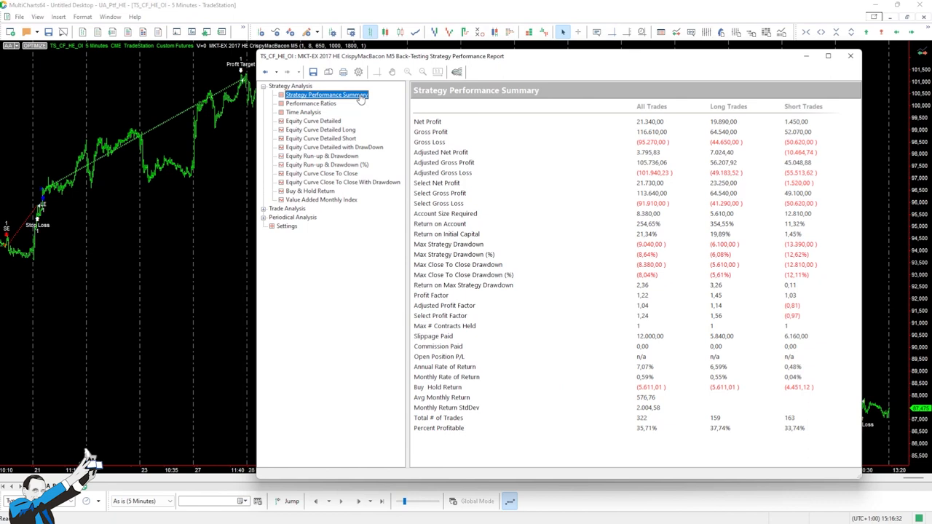
{"action": "mouse_move", "coordinate": [454, 335]}
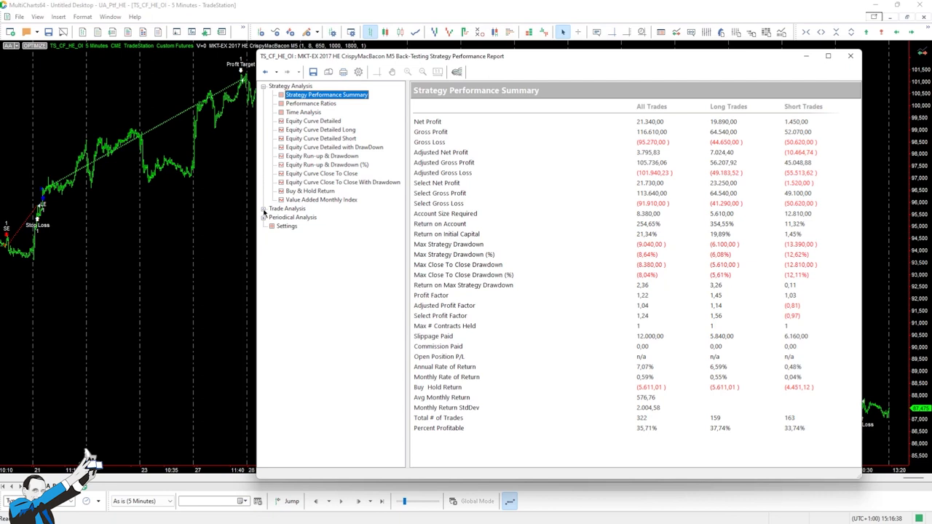
Step: Show the Total Trade Analysis table comparing all, long and short trades
{"action": "left_click", "coordinate": [311, 226]}
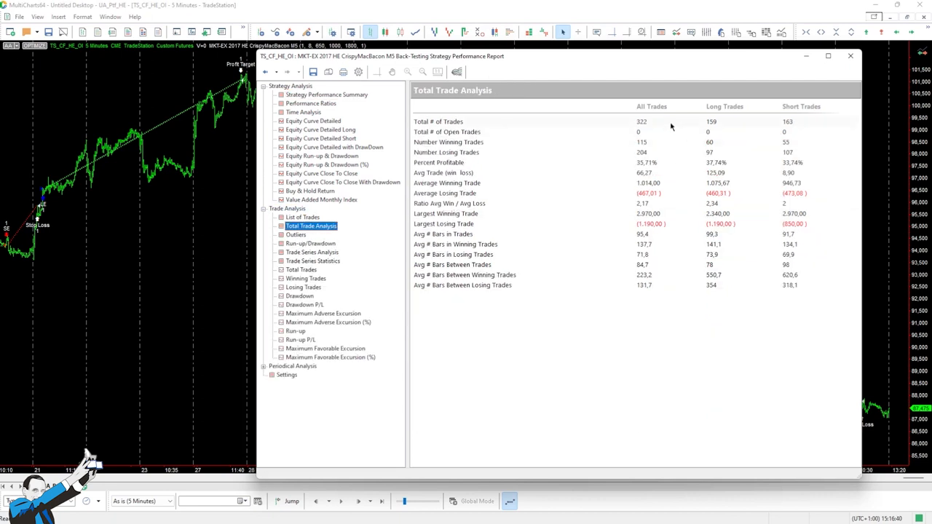
{"action": "mouse_move", "coordinate": [642, 255]}
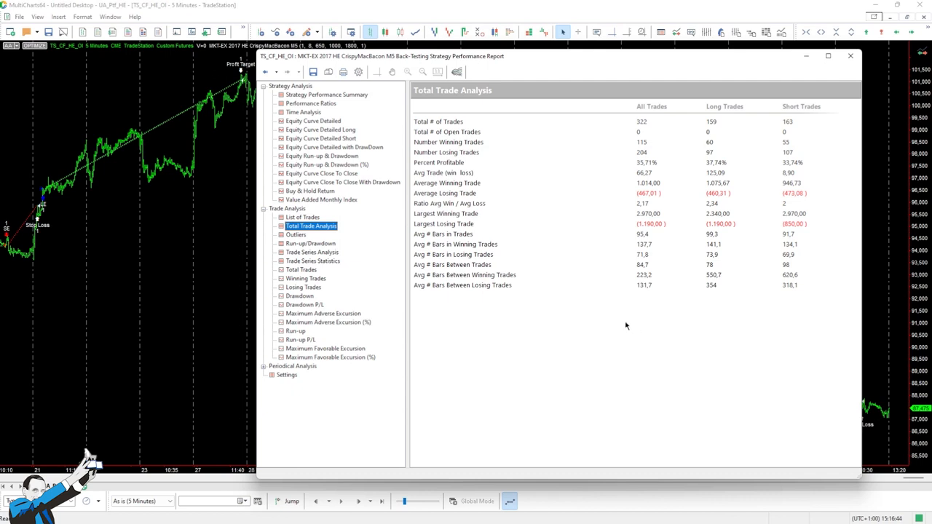
{"action": "mouse_move", "coordinate": [632, 317]}
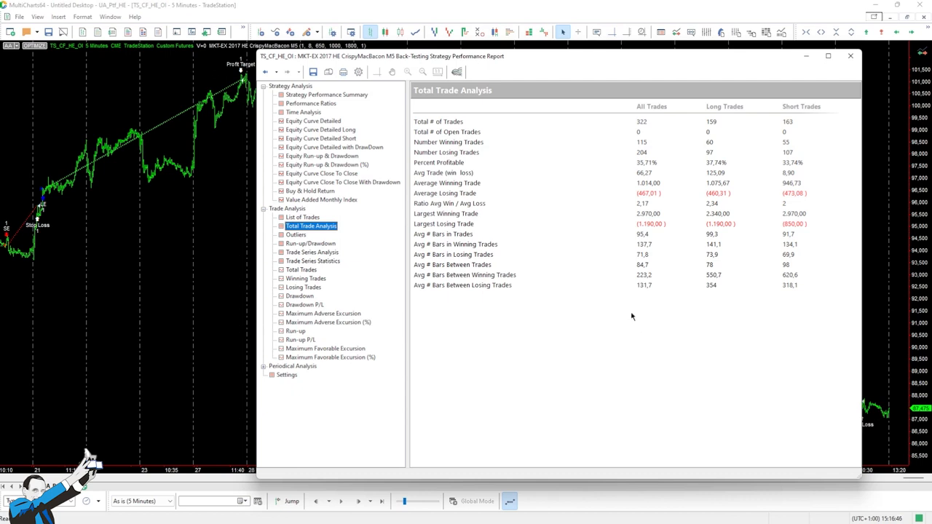
{"action": "mouse_move", "coordinate": [589, 323]}
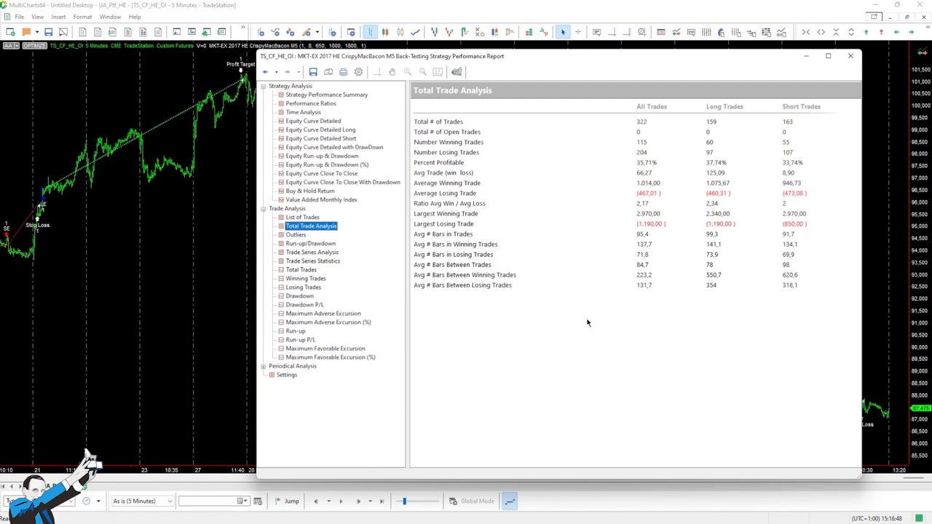
{"action": "mouse_move", "coordinate": [619, 343]}
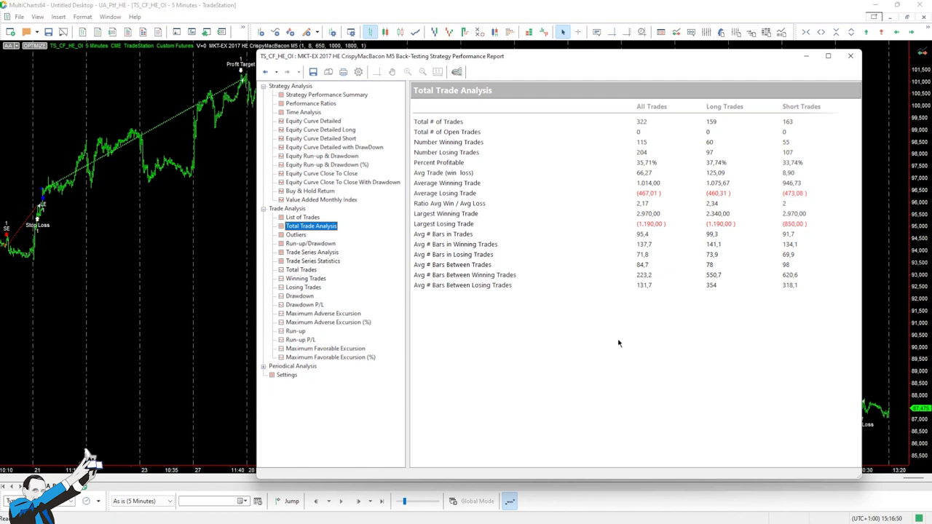
{"action": "mouse_move", "coordinate": [785, 226]}
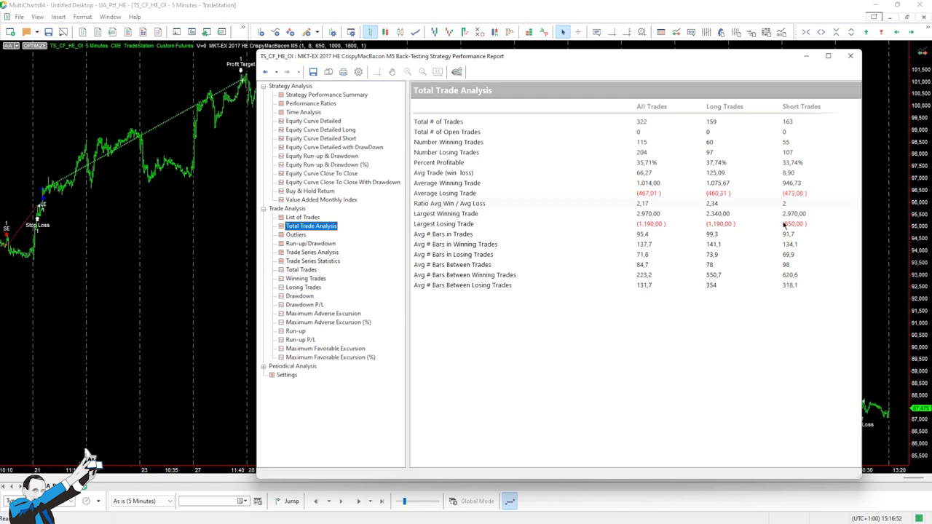
{"action": "mouse_move", "coordinate": [795, 182]}
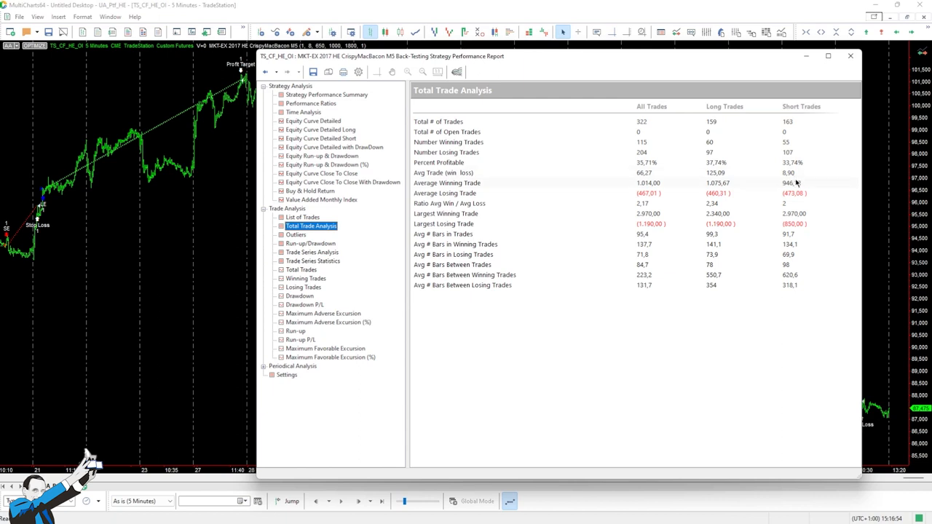
{"action": "mouse_move", "coordinate": [722, 181]}
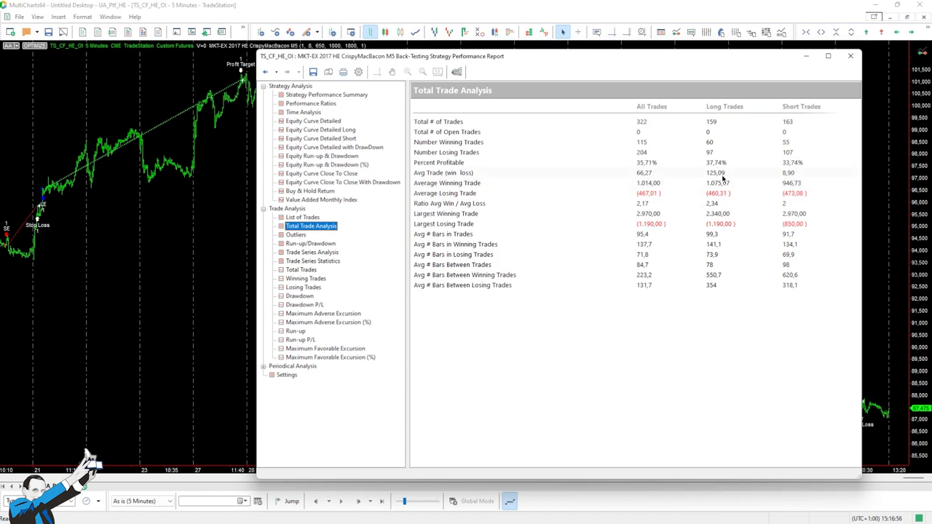
{"action": "mouse_move", "coordinate": [723, 180]}
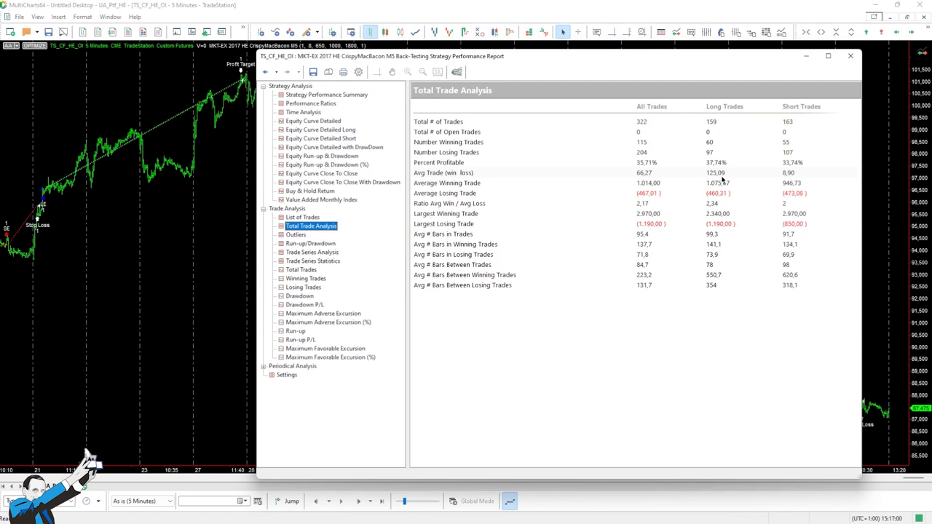
{"action": "left_click", "coordinate": [851, 55]}
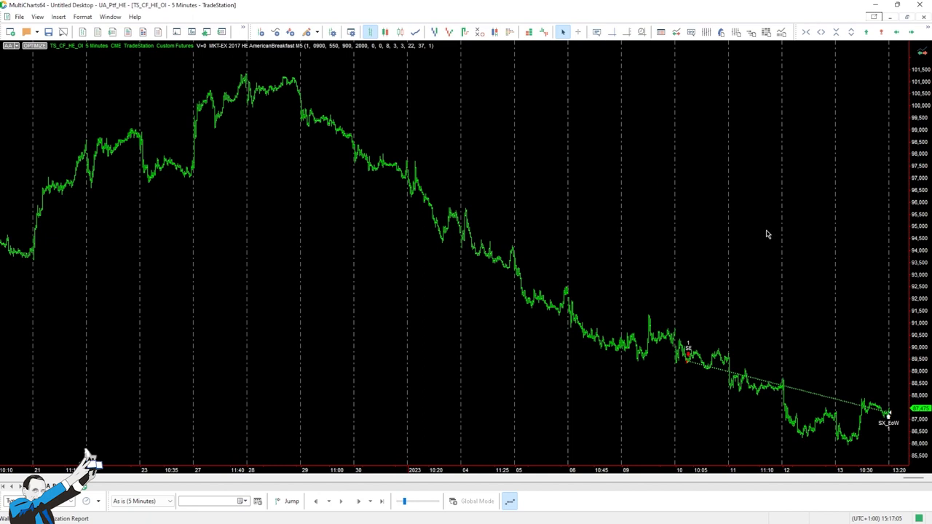
{"action": "mouse_move", "coordinate": [720, 211]}
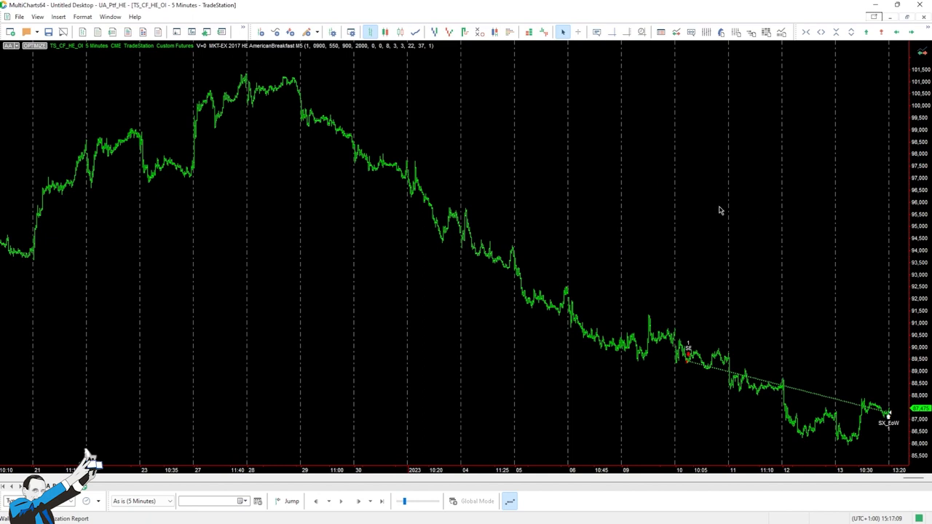
{"action": "mouse_move", "coordinate": [718, 207]}
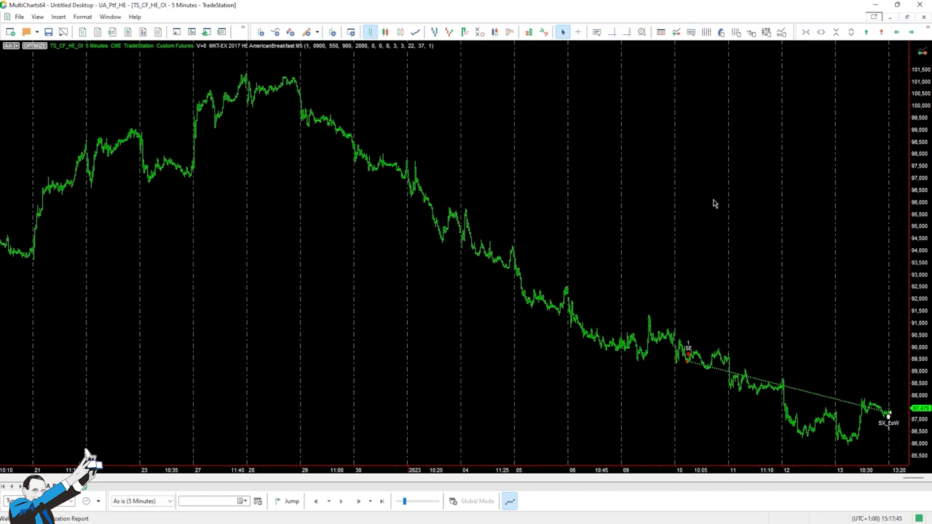
{"action": "mouse_move", "coordinate": [451, 382]}
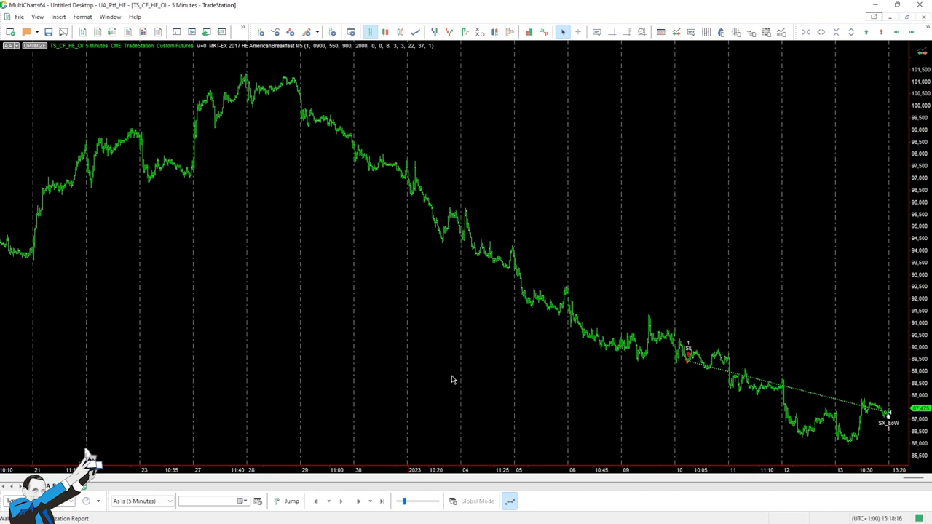
{"action": "mouse_move", "coordinate": [241, 385]}
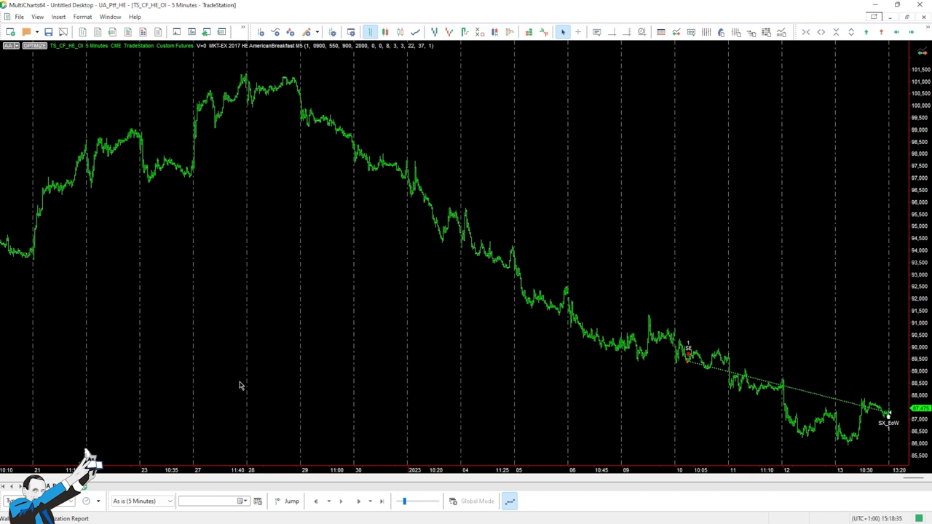
{"action": "mouse_move", "coordinate": [303, 357]}
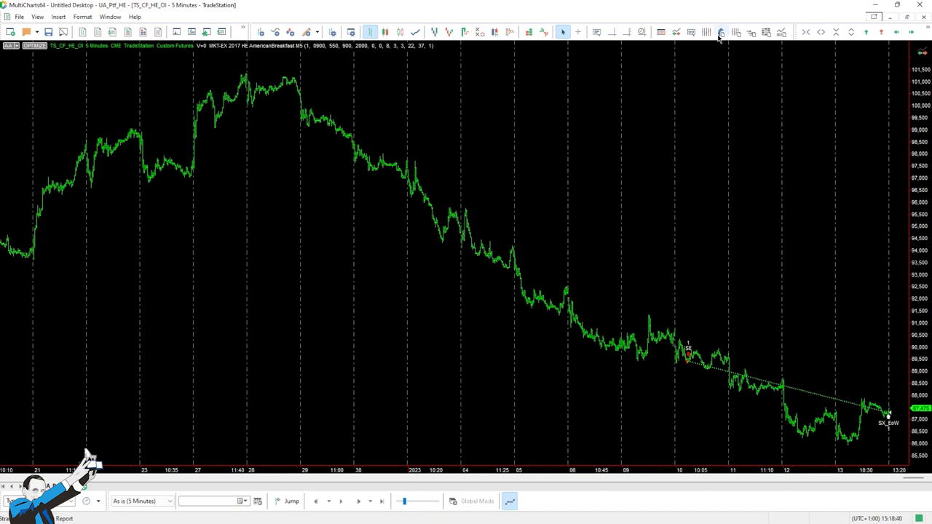
Step: Bring up the Strategy Performance Report and switch to its detailed equity curve
{"action": "left_click", "coordinate": [720, 32]}
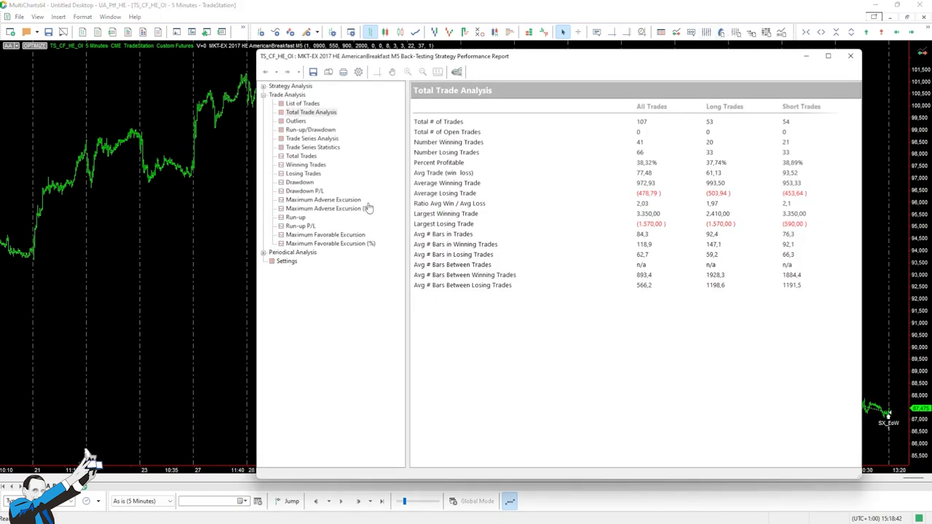
{"action": "mouse_move", "coordinate": [542, 354]}
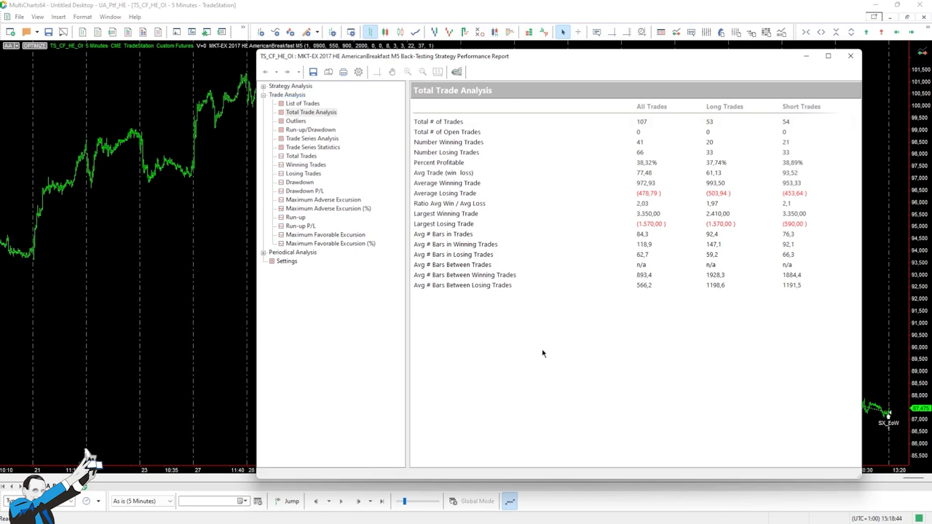
{"action": "mouse_move", "coordinate": [744, 181]}
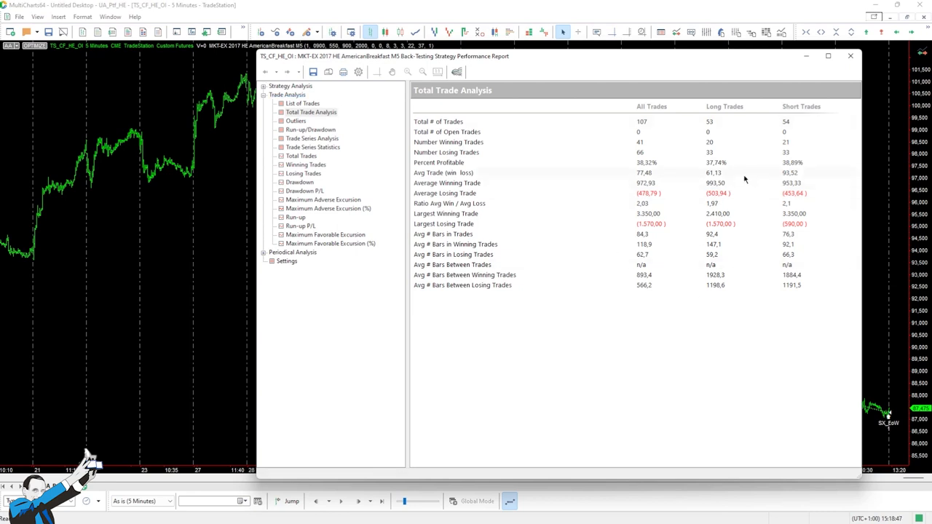
{"action": "mouse_move", "coordinate": [648, 168]}
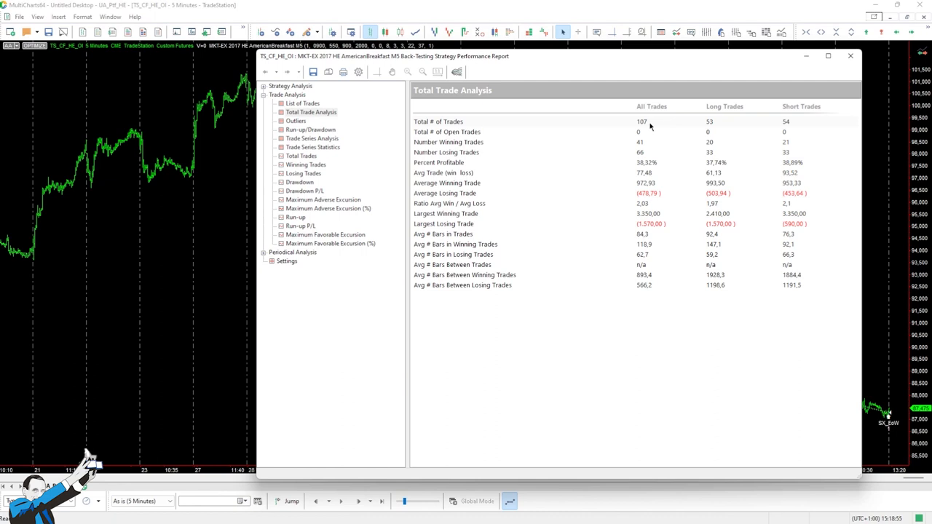
{"action": "mouse_move", "coordinate": [650, 129]}
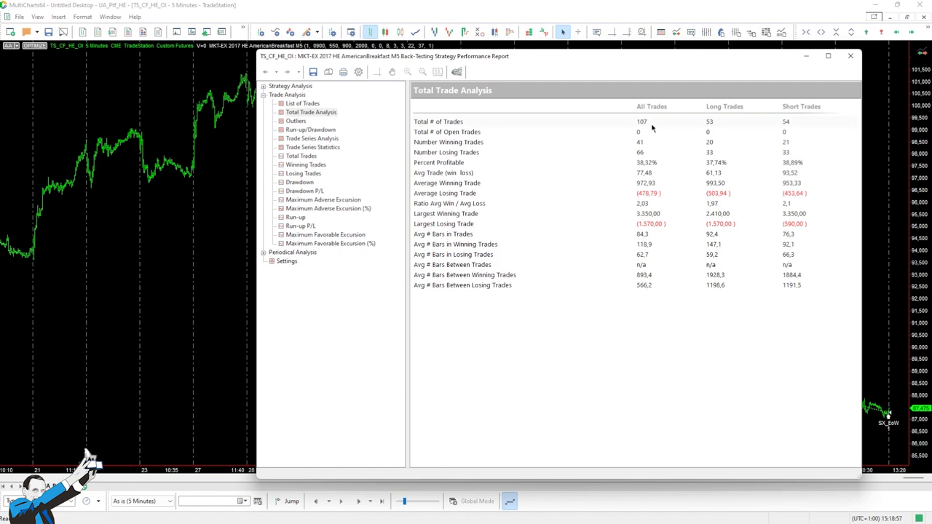
{"action": "mouse_move", "coordinate": [785, 180]}
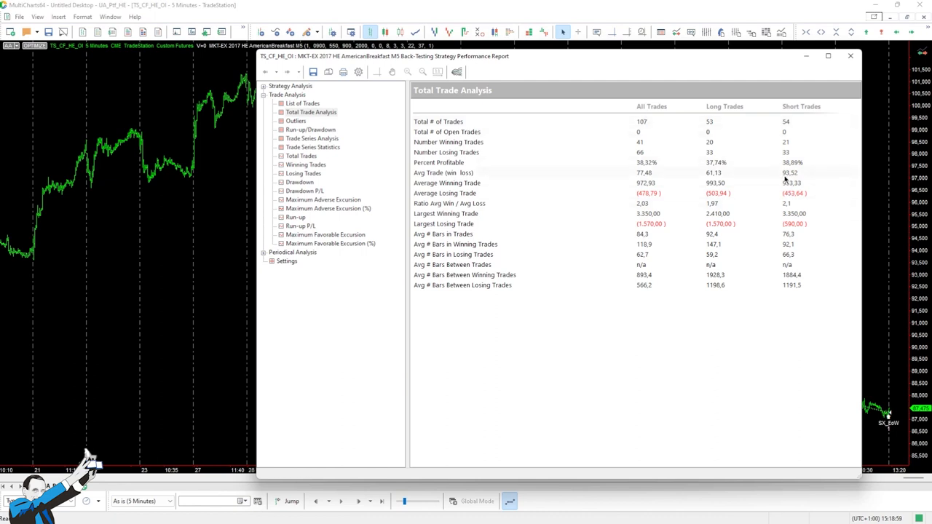
{"action": "mouse_move", "coordinate": [691, 181]}
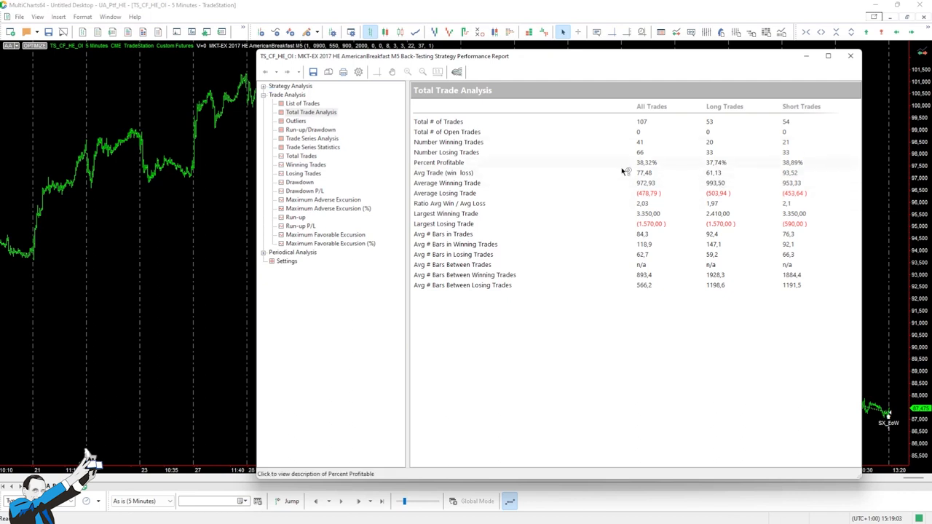
{"action": "left_click", "coordinate": [315, 121]}
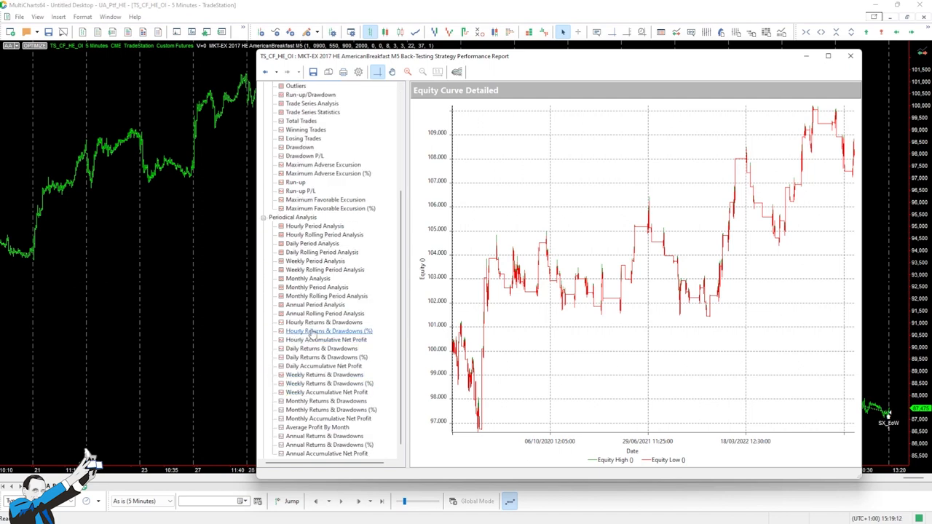
Step: Show the Annual Period Analysis table with yearly profit, trades and win rate
{"action": "left_click", "coordinate": [315, 304]}
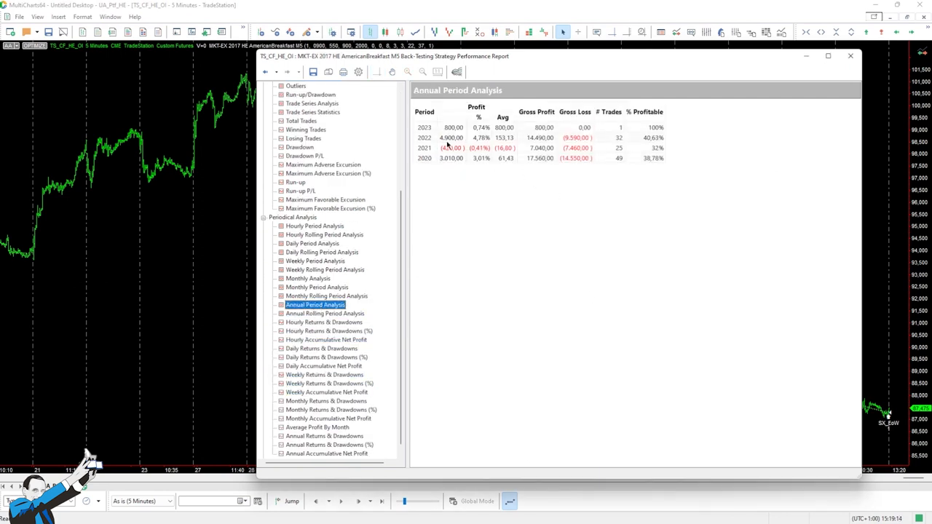
{"action": "mouse_move", "coordinate": [521, 145]}
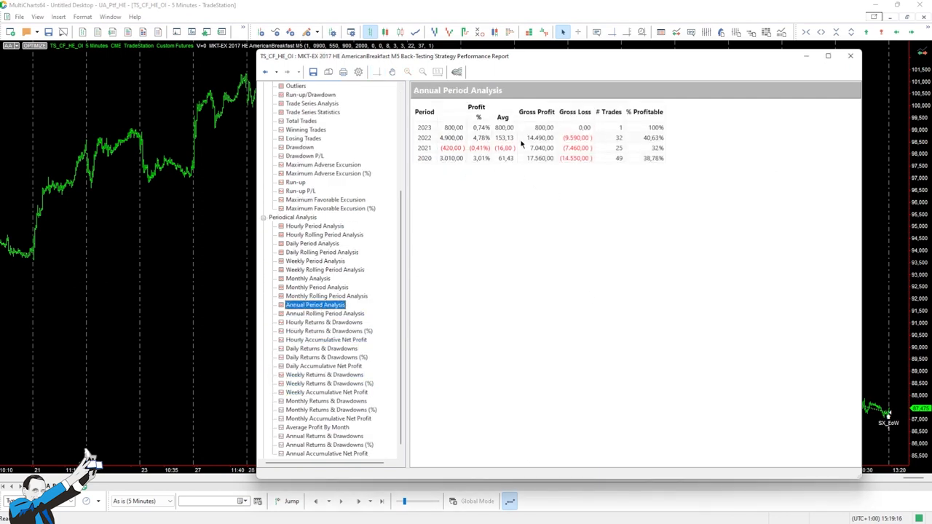
{"action": "mouse_move", "coordinate": [459, 144]}
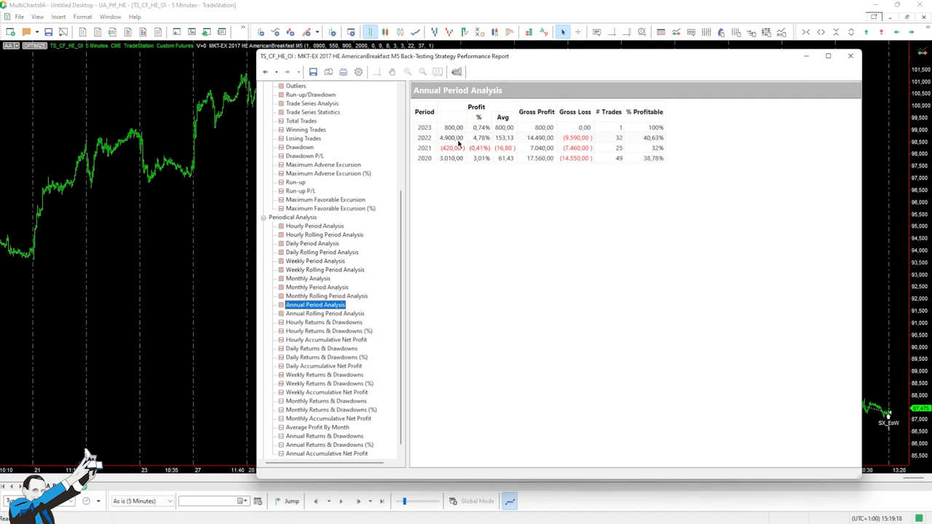
{"action": "mouse_move", "coordinate": [546, 208]}
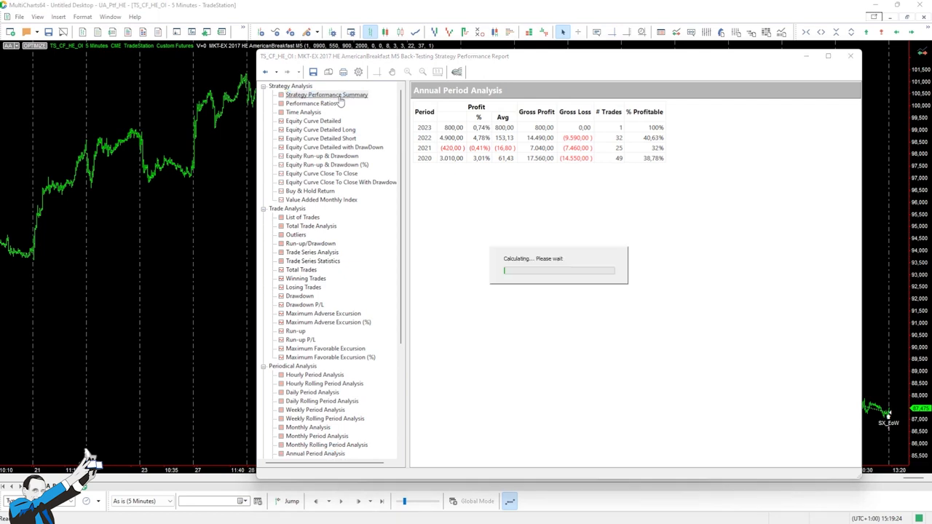
Step: Show the Strategy Performance Summary with net profit, drawdown and profit factor
{"action": "left_click", "coordinate": [326, 94]}
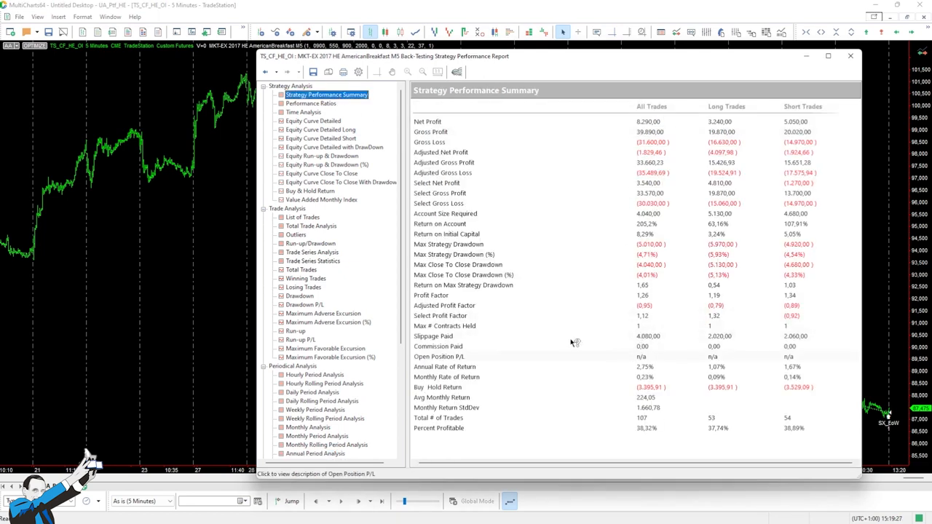
{"action": "mouse_move", "coordinate": [663, 342]}
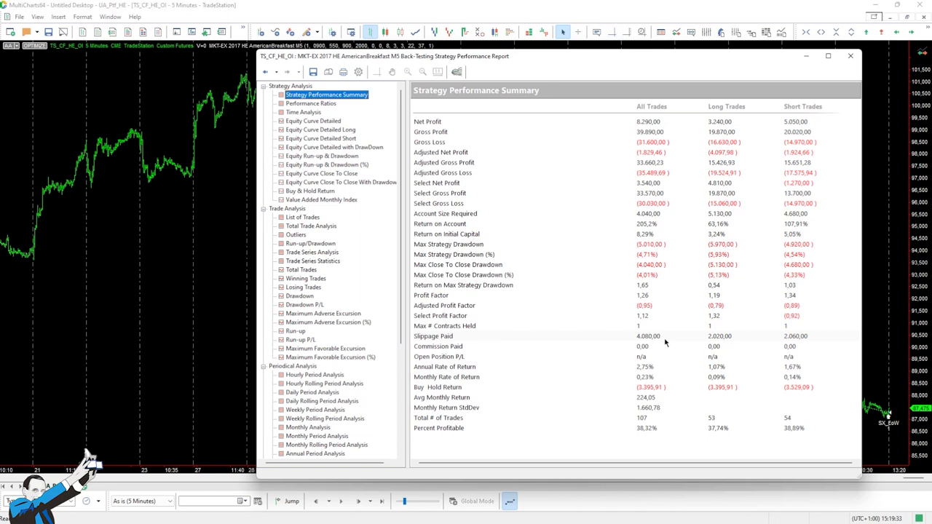
{"action": "mouse_move", "coordinate": [667, 343]}
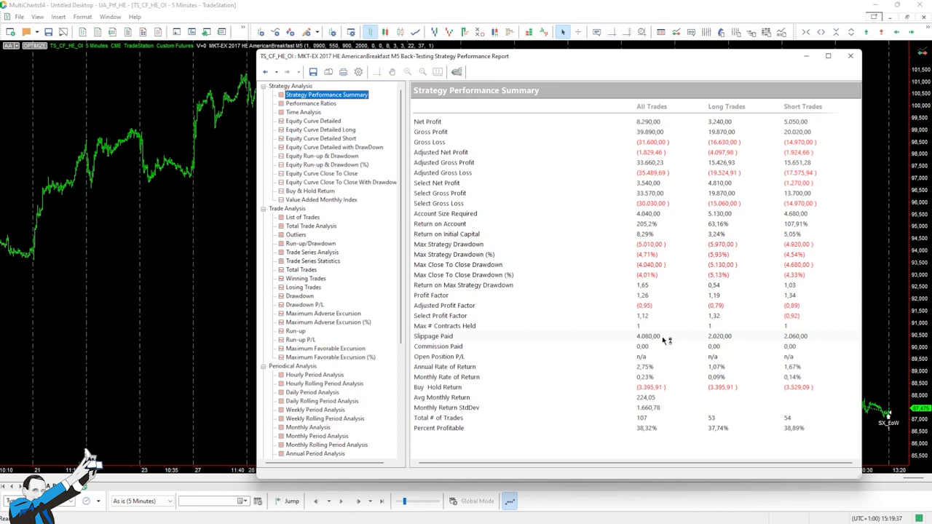
{"action": "mouse_move", "coordinate": [663, 341]}
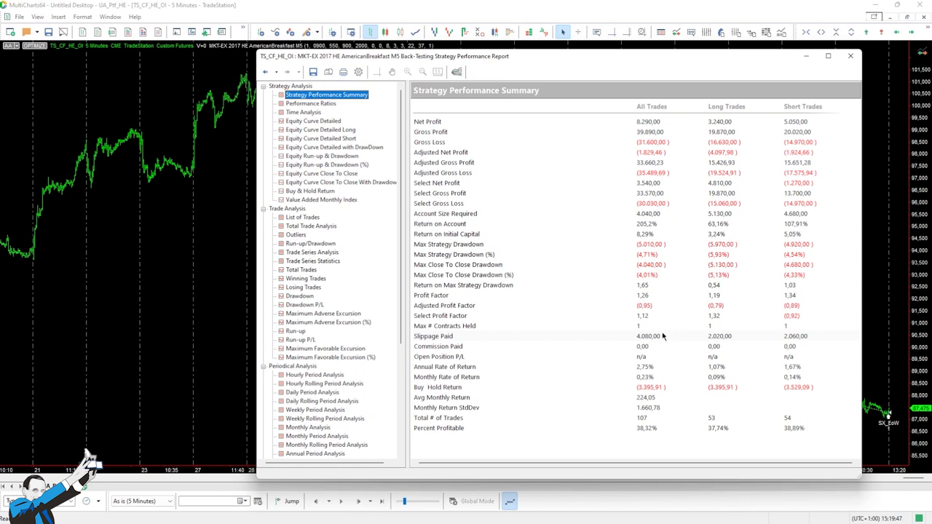
{"action": "mouse_move", "coordinate": [667, 346]}
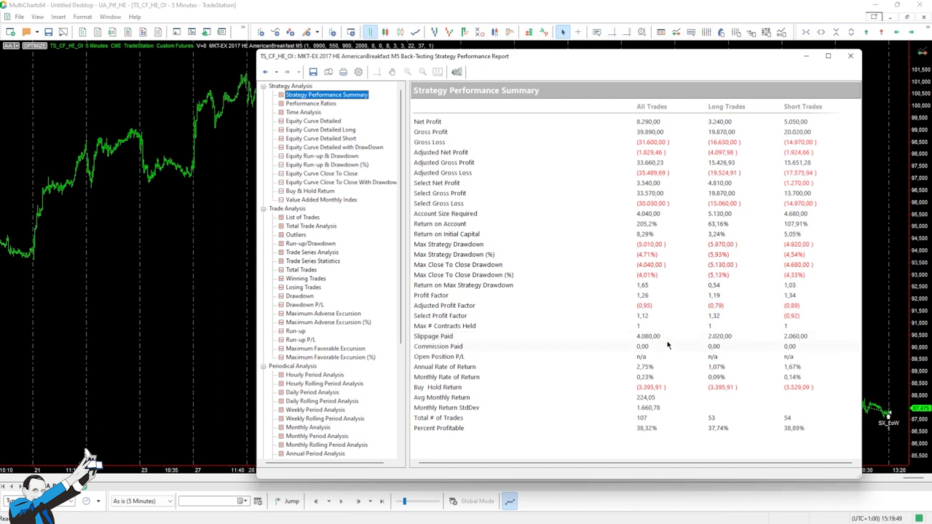
{"action": "mouse_move", "coordinate": [669, 343]}
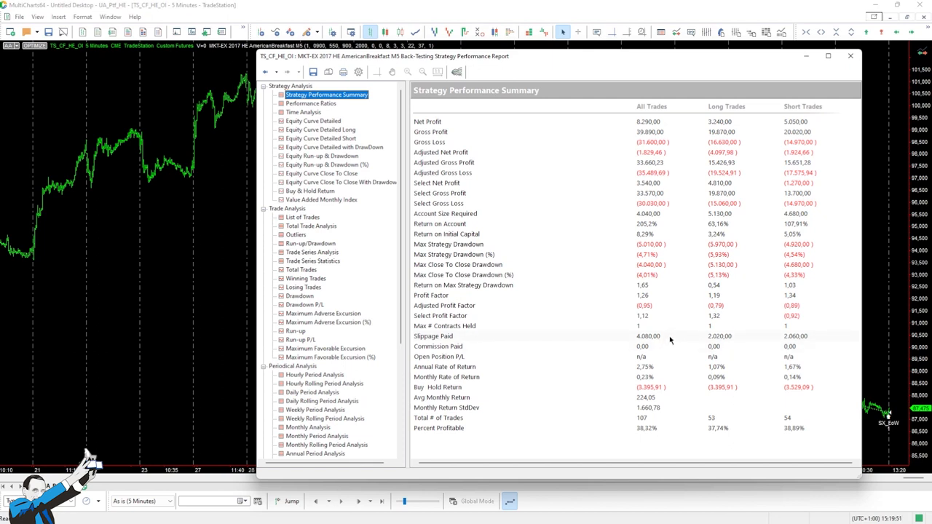